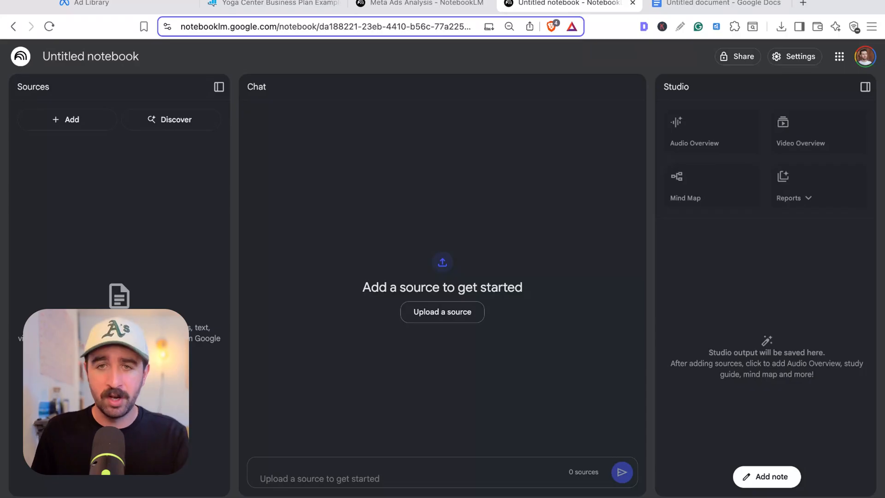
pyautogui.moveTo(777, 214)
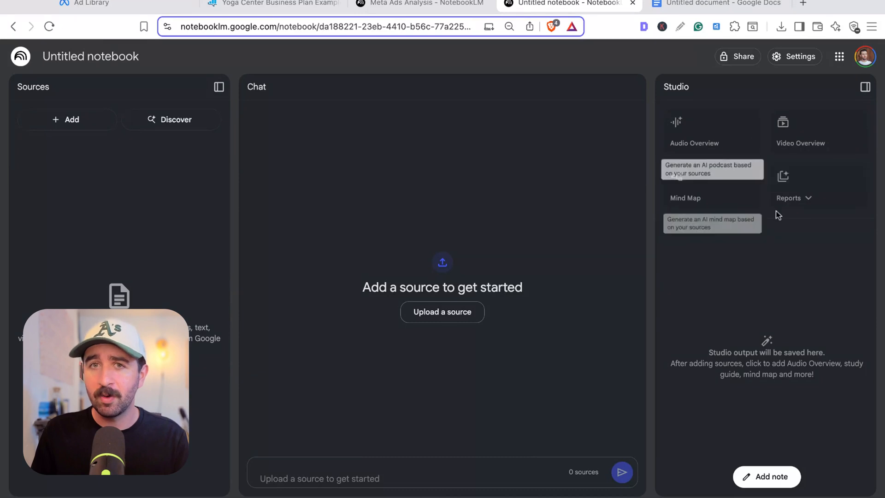
pyautogui.moveTo(597, 180)
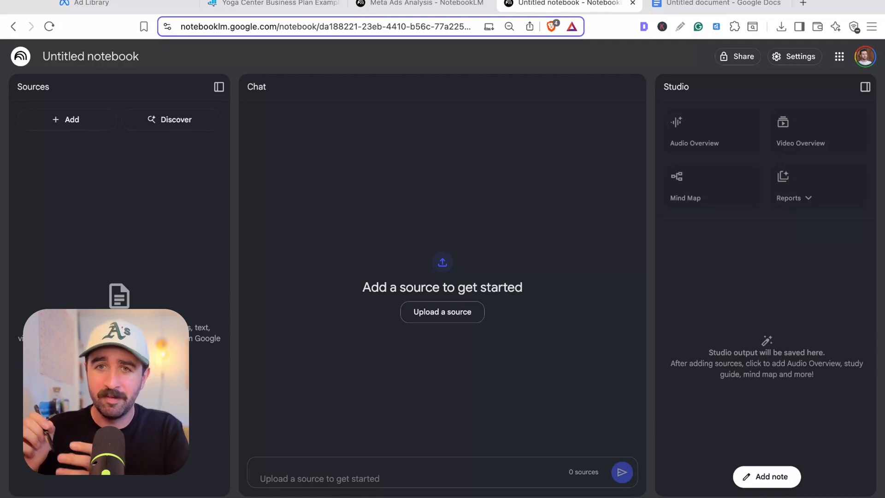
pyautogui.moveTo(394, 172)
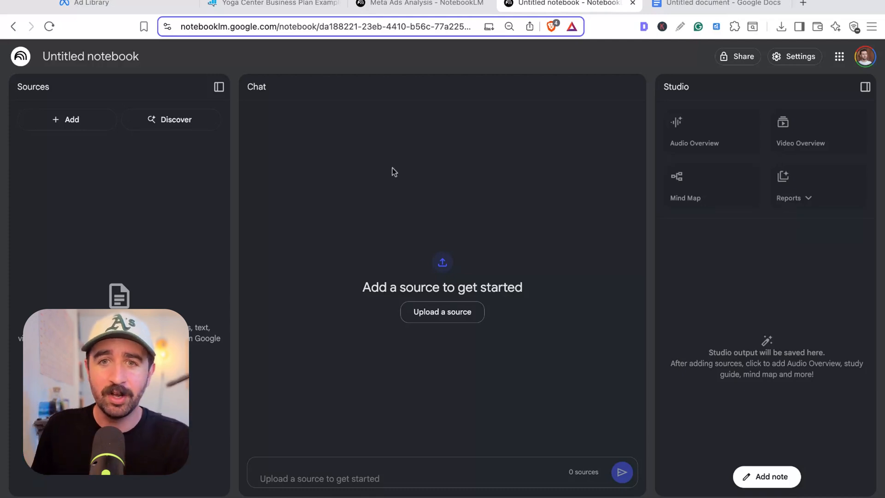
pyautogui.moveTo(410, 180)
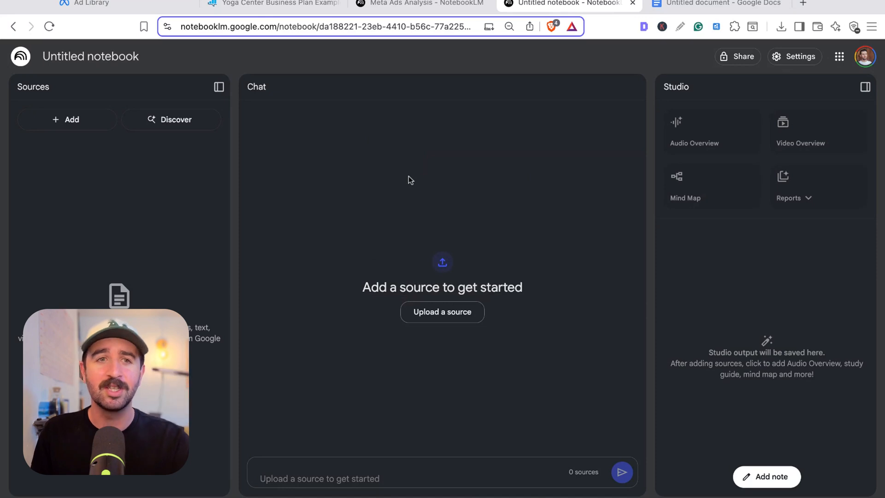
pyautogui.moveTo(442, 212)
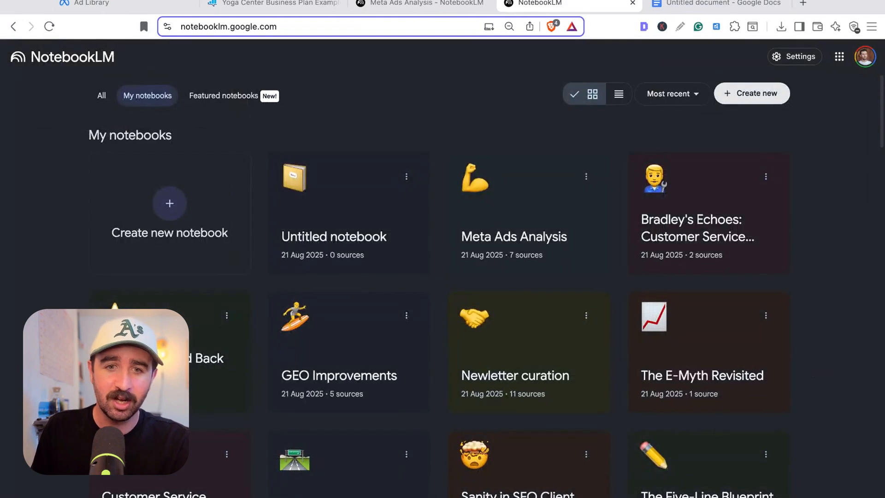
# Open the Meta Ads Analysis notebook from the NotebookLM home page.
pyautogui.click(513, 236)
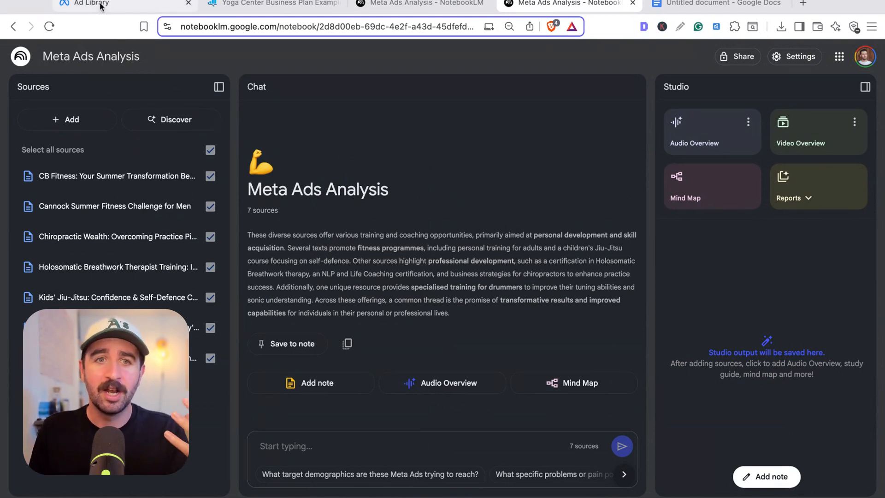
# Browse the Meta Ad Library results for active UK 'personal training' ads.
pyautogui.click(90, 4)
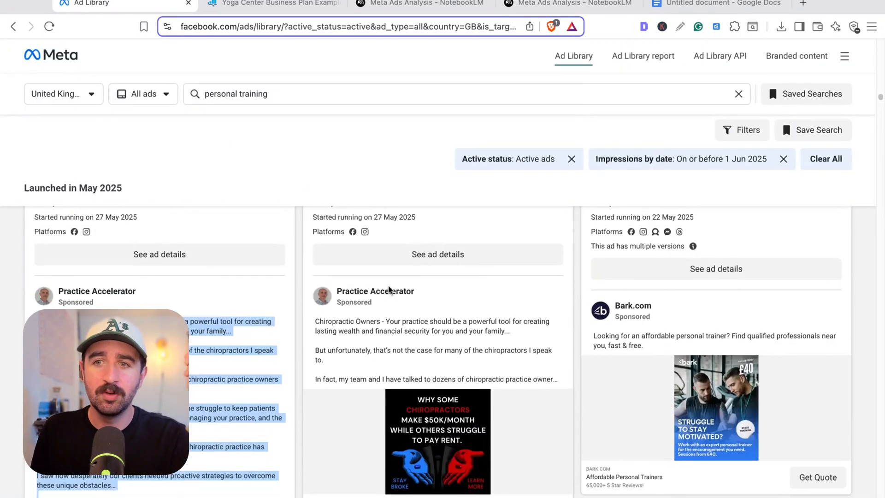
pyautogui.scroll(-3)
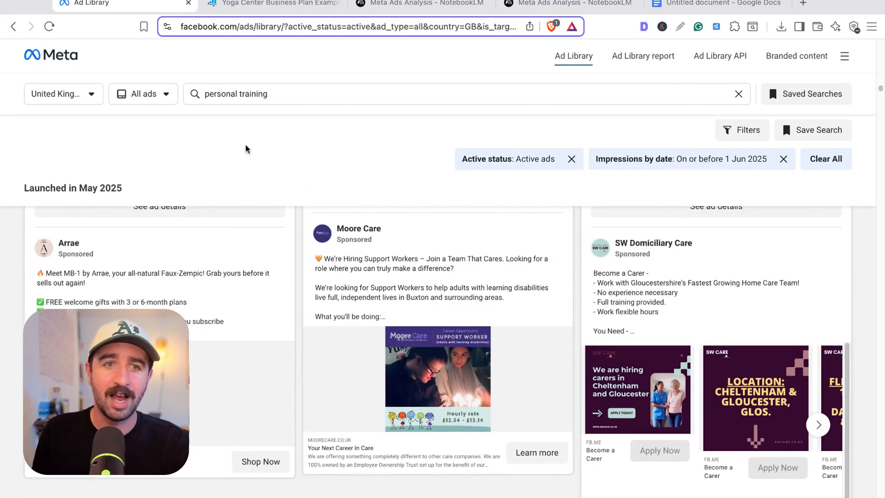
pyautogui.scroll(-3)
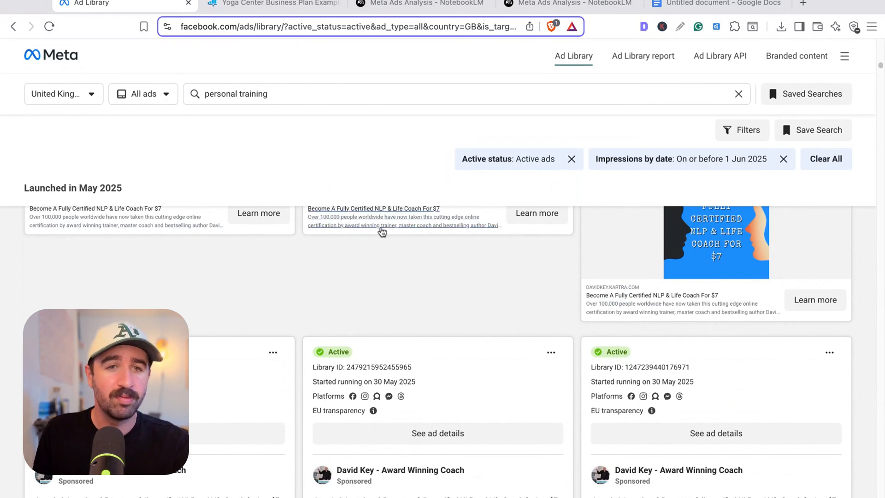
pyautogui.moveTo(327, 271)
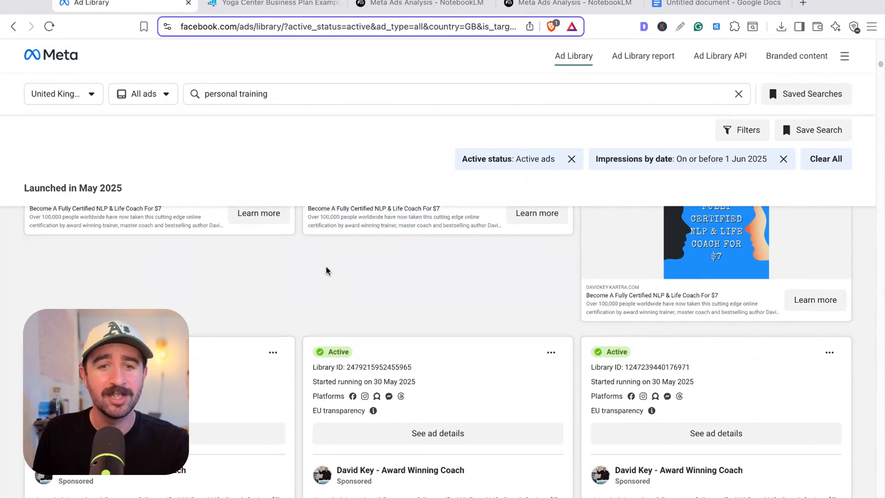
pyautogui.moveTo(498, 250)
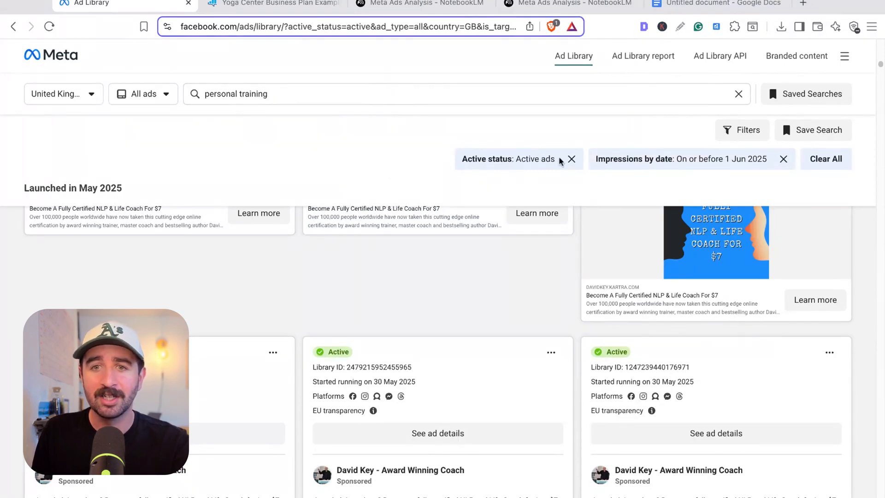
pyautogui.moveTo(553, 254)
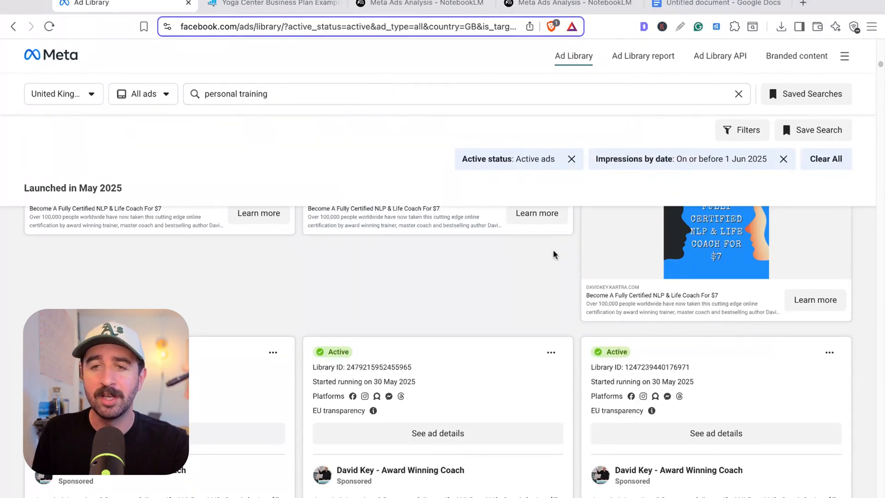
pyautogui.moveTo(467, 305)
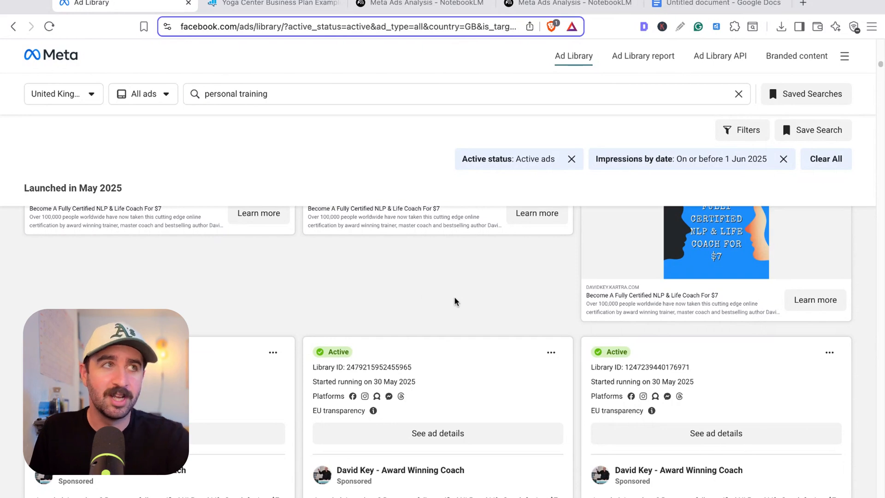
pyautogui.moveTo(258, 308)
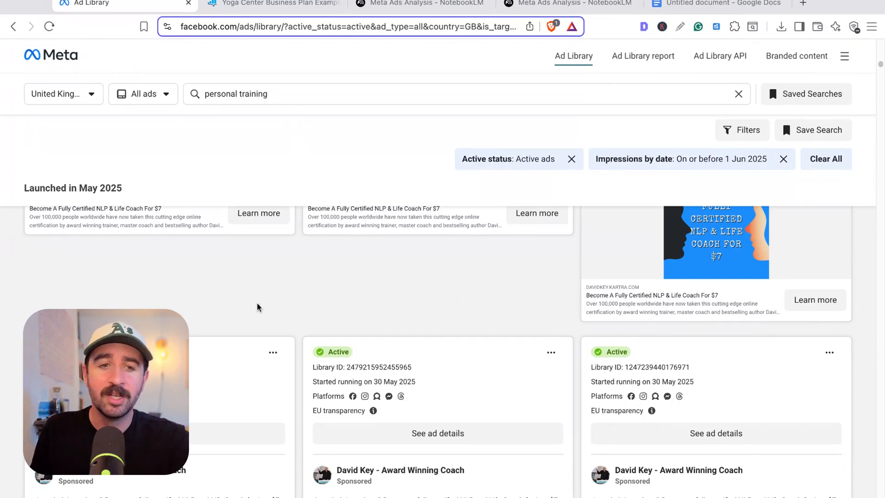
pyautogui.scroll(-3)
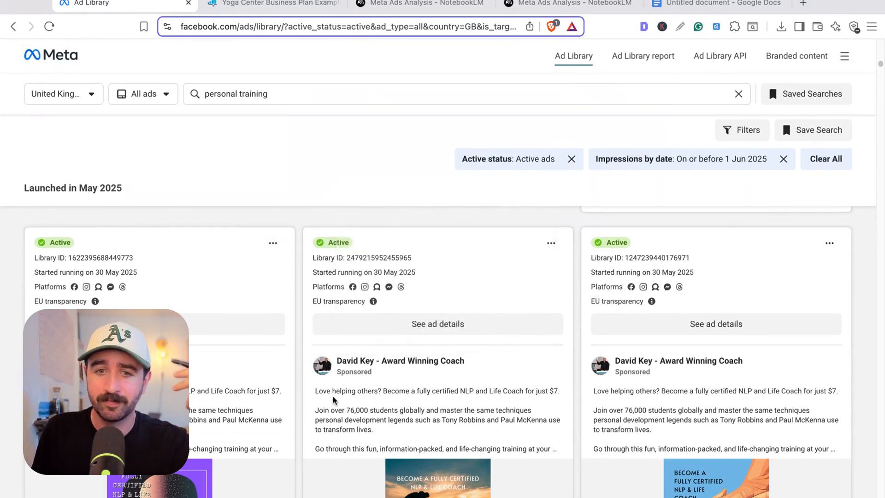
pyautogui.scroll(-3)
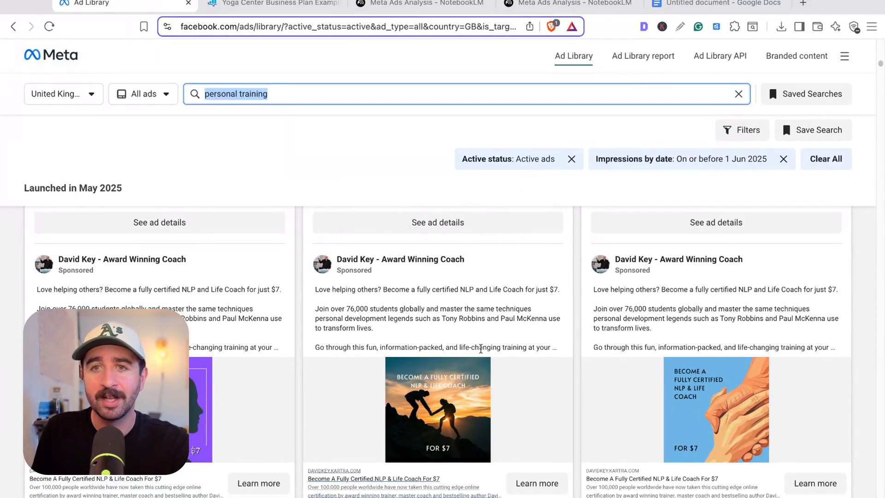
# Return to Meta Ads Analysis and collapse Sources and Studio to widen the chat.
pyautogui.click(417, 4)
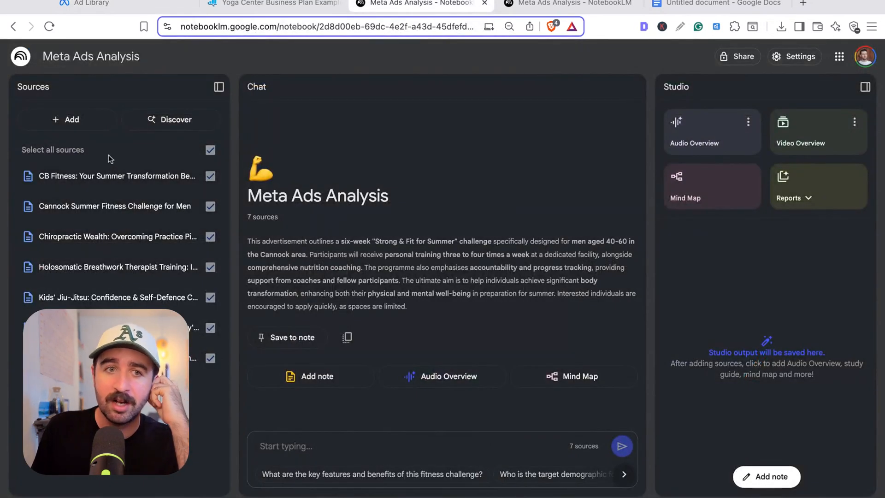
pyautogui.moveTo(116, 206)
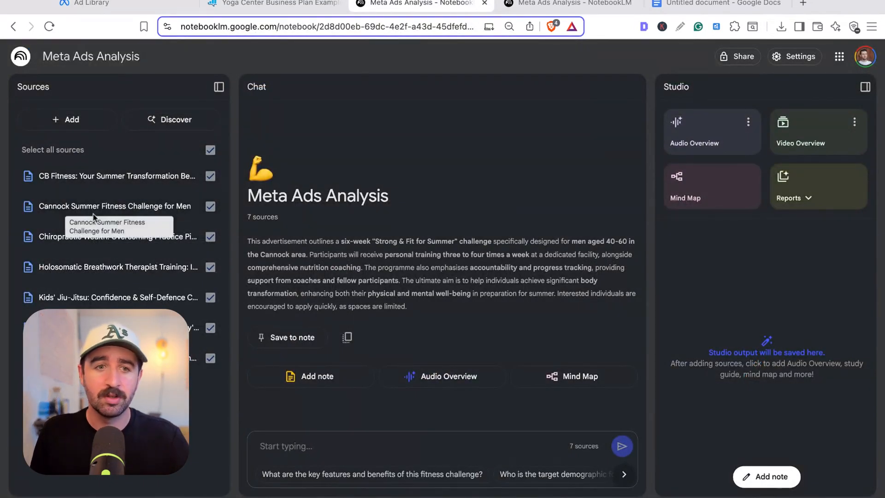
pyautogui.moveTo(277, 433)
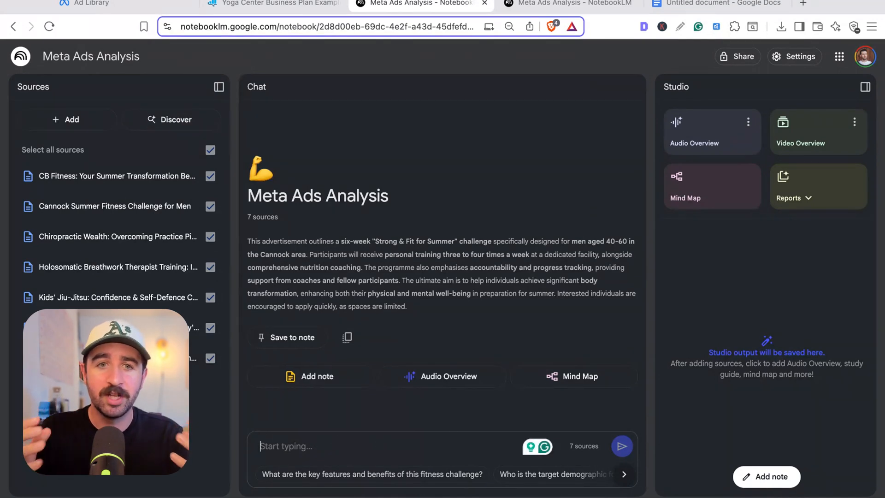
pyautogui.click(219, 86)
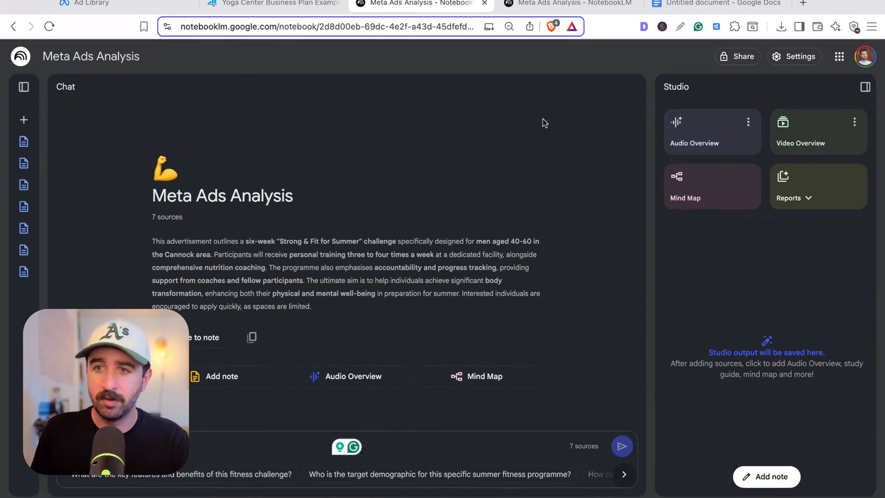
pyautogui.click(862, 87)
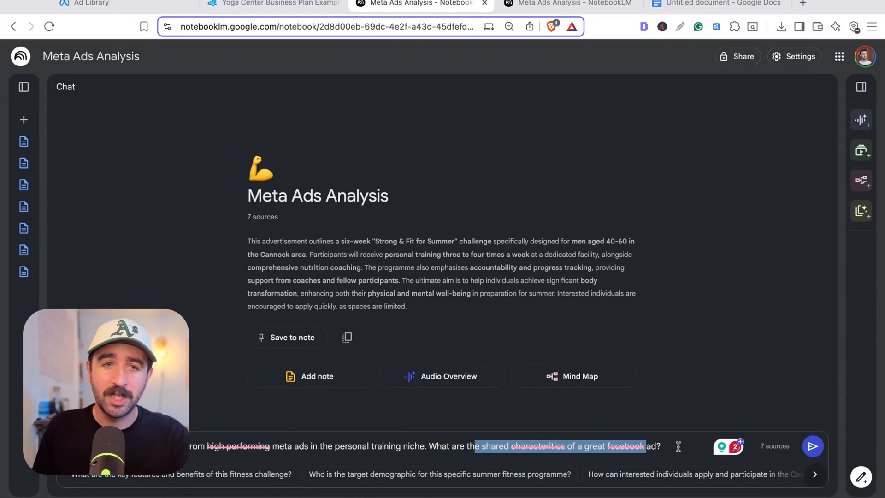
# Send the question on shared traits of great Facebook ads and read the cited answer.
pyautogui.click(812, 446)
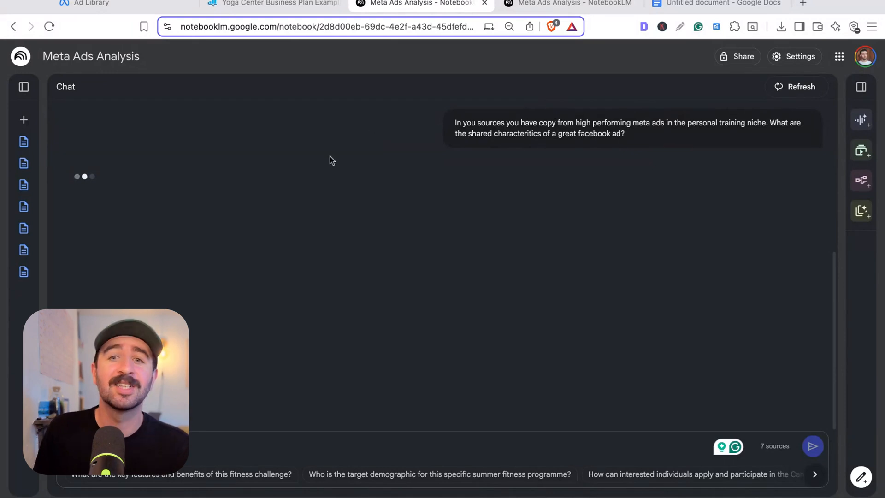
pyautogui.moveTo(236, 214)
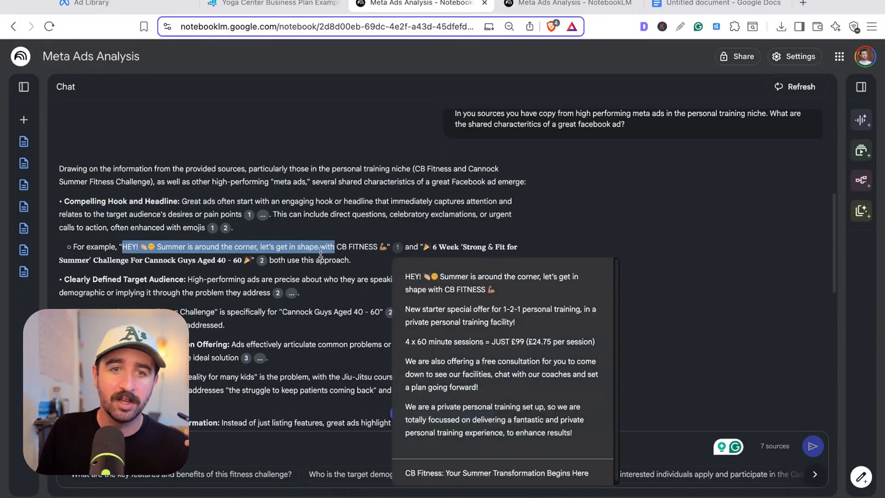
pyautogui.scroll(-3)
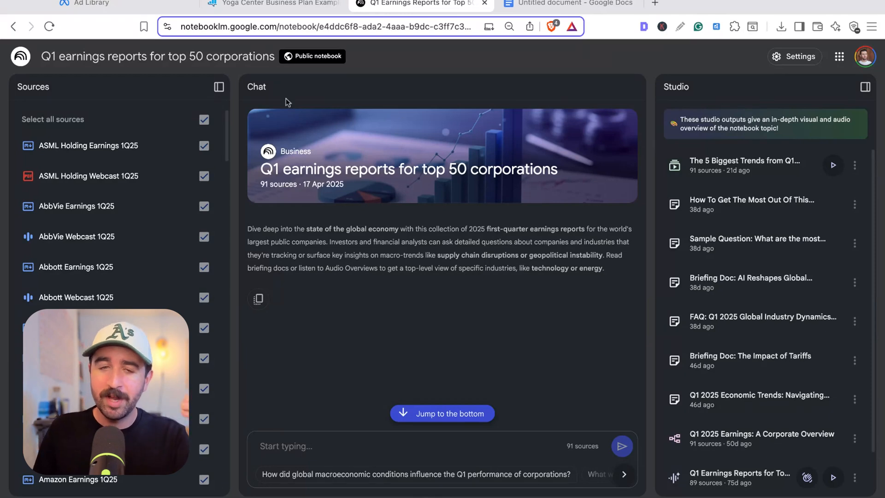
# Toggle the Sources panel closed, open, and closed again in the Q1 earnings notebook.
pyautogui.click(219, 86)
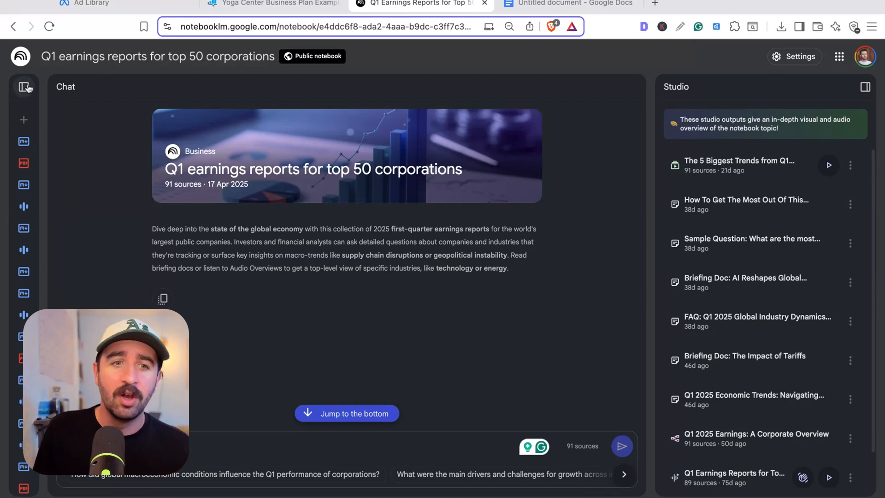
pyautogui.click(24, 86)
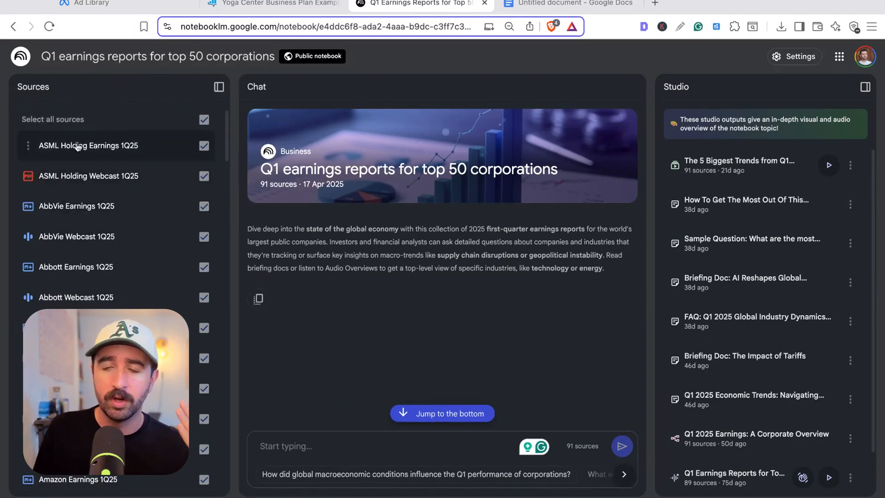
pyautogui.moveTo(87, 145)
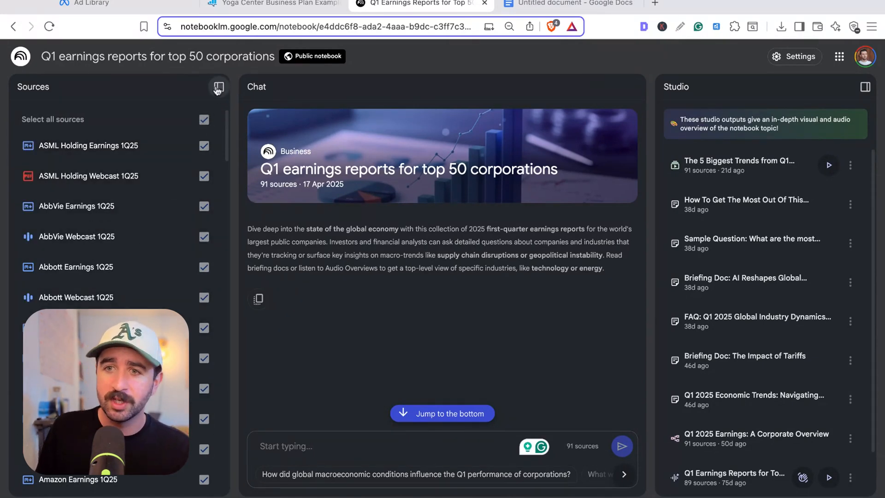
pyautogui.click(218, 88)
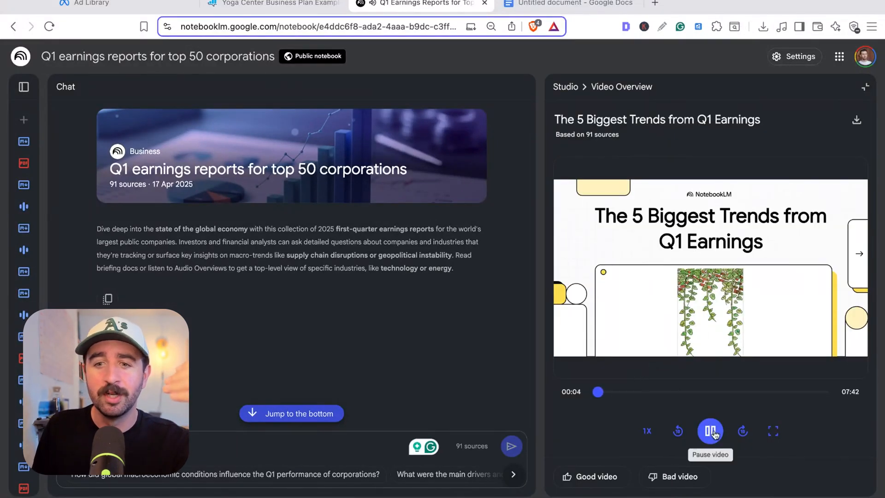
# Pause and close the Q1 earnings video overview, then sample and pause the audio overview.
pyautogui.click(710, 430)
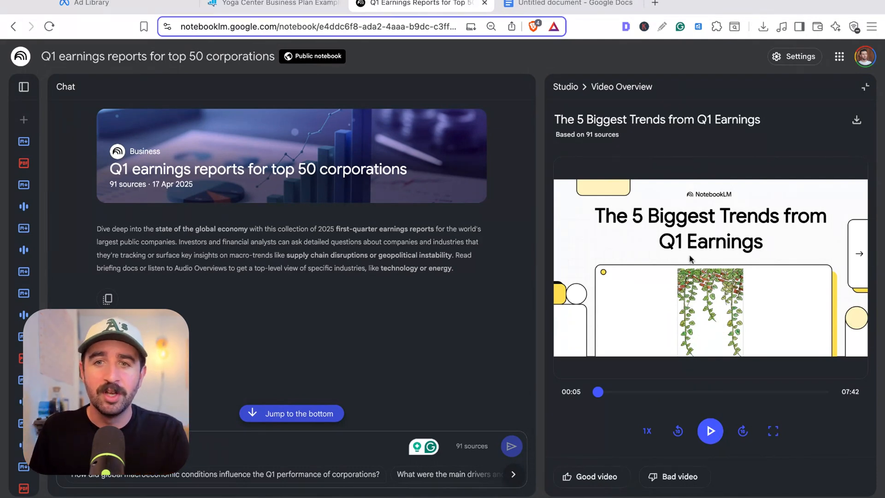
pyautogui.moveTo(637, 101)
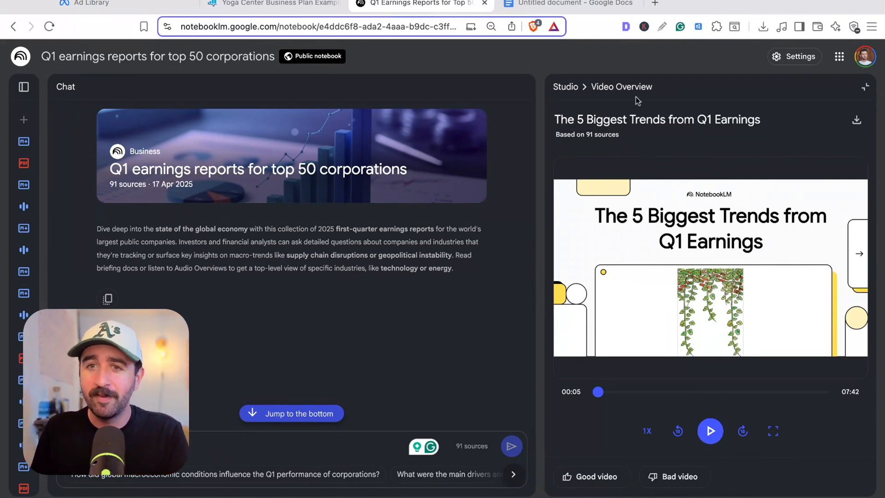
pyautogui.click(565, 87)
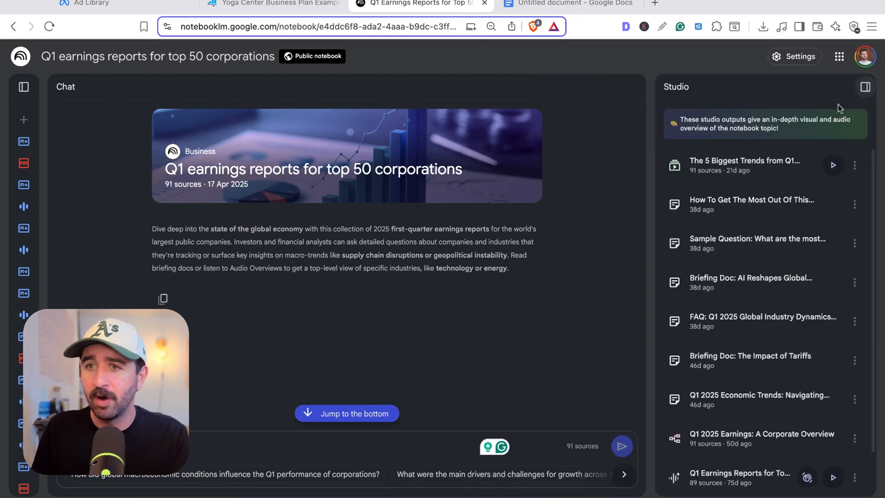
pyautogui.moveTo(735, 257)
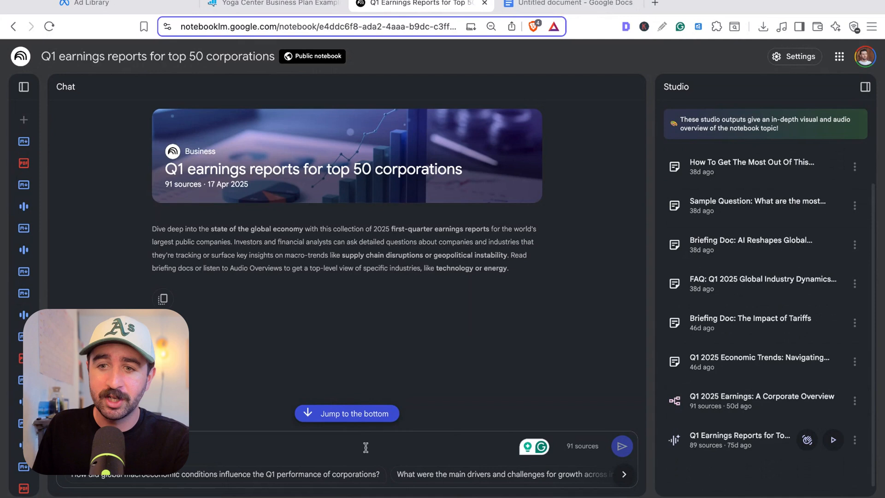
pyautogui.click(833, 439)
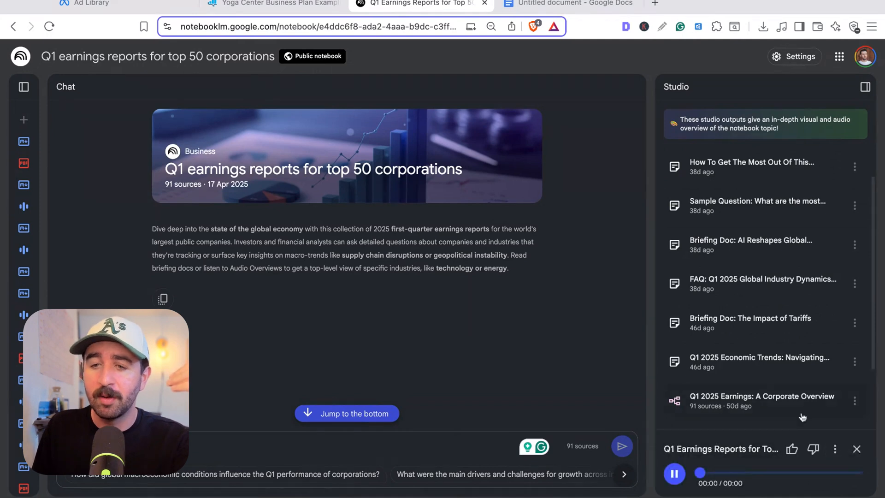
pyautogui.scroll(-3)
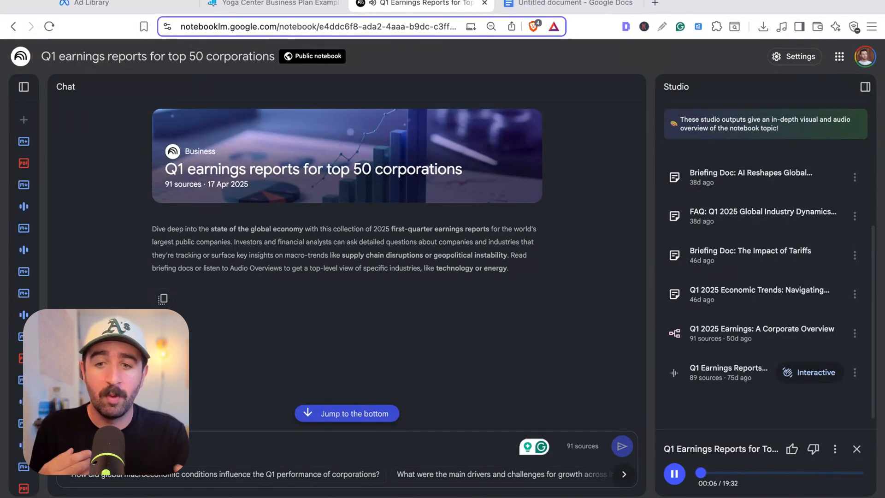
pyautogui.click(674, 474)
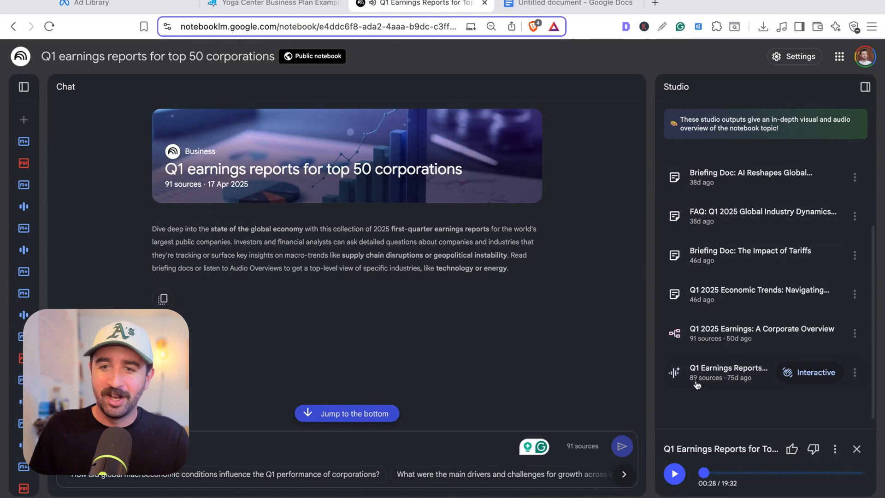
pyautogui.moveTo(467, 299)
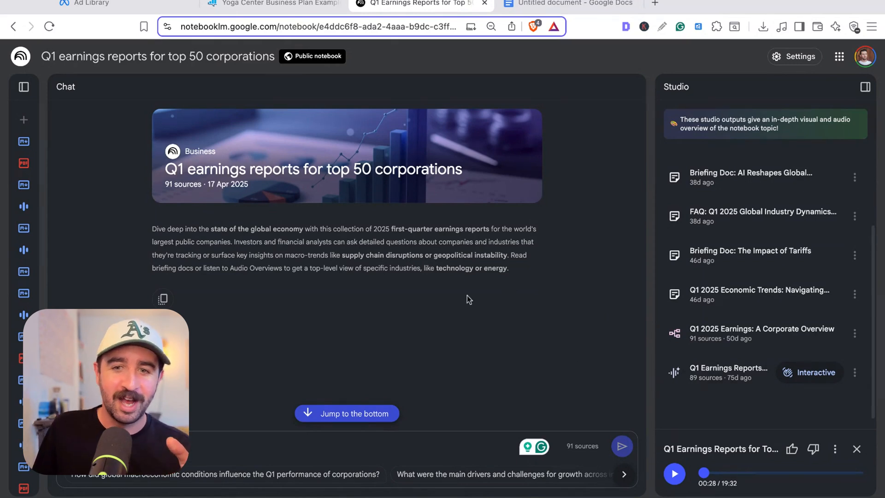
pyautogui.moveTo(421, 341)
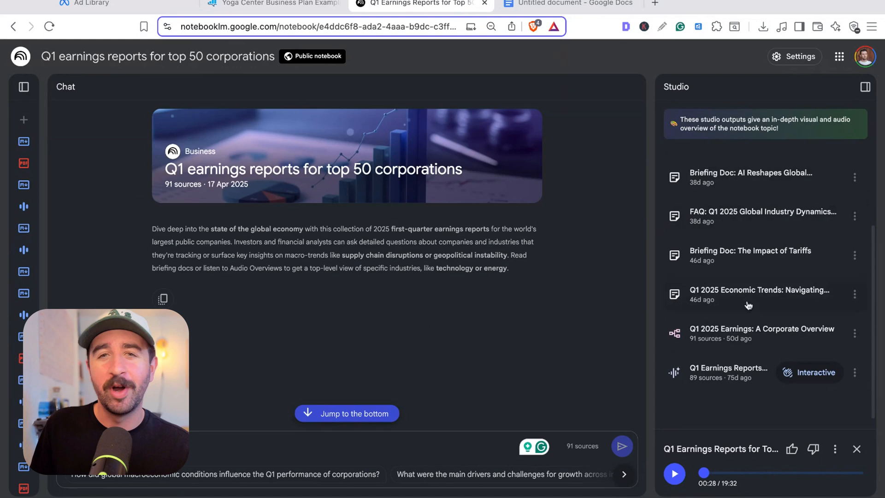
pyautogui.moveTo(530, 349)
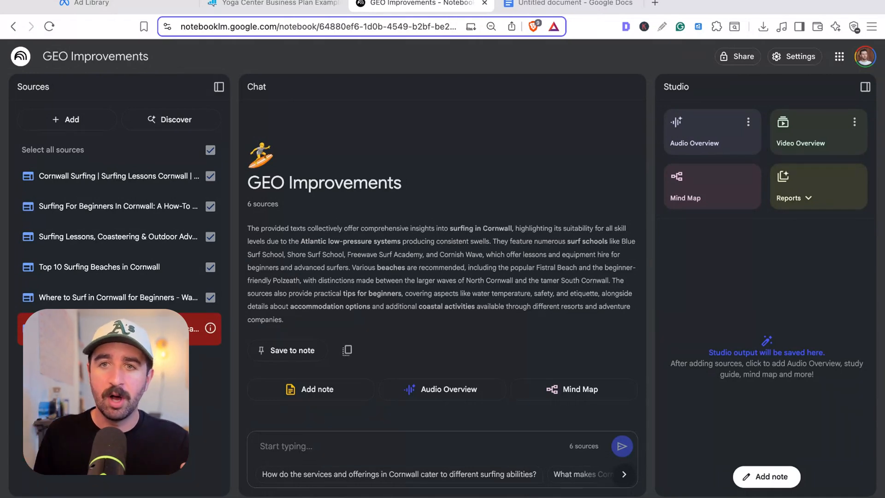
# Search Google for 'surfing in cornwall' in a new tab and read the AI Overview.
pyautogui.click(800, 4)
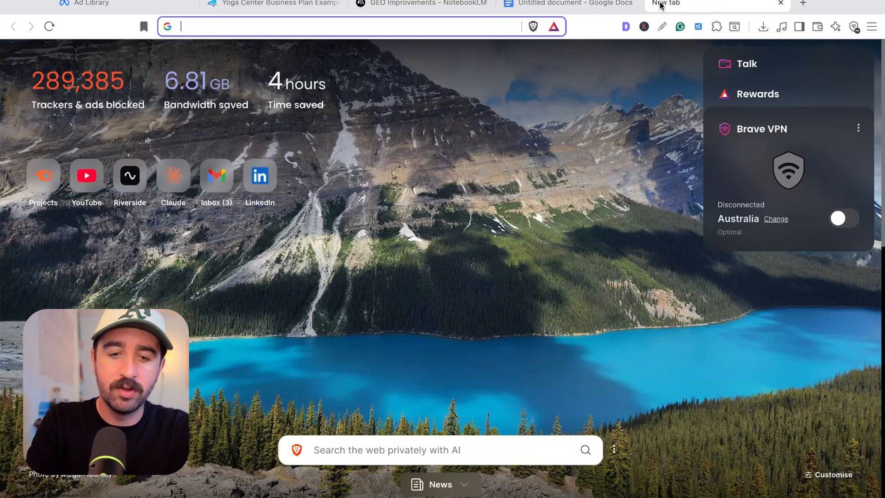
pyautogui.write('surfing in cornwall')
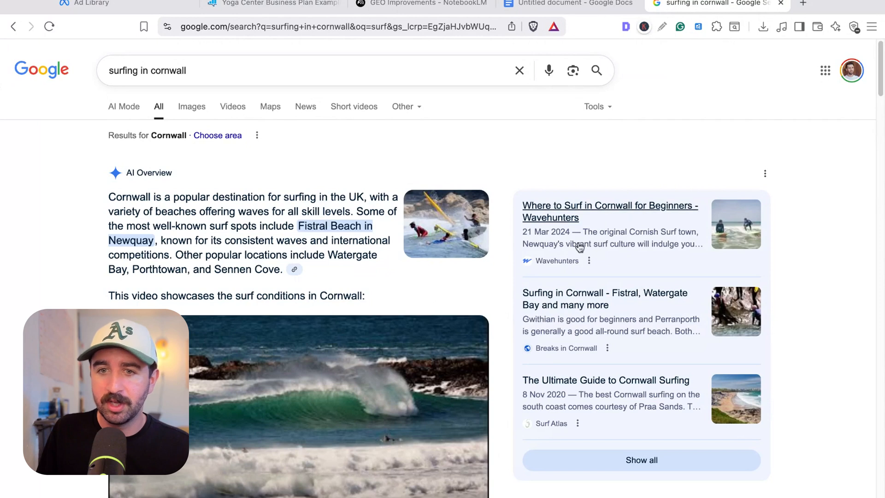
pyautogui.scroll(-3)
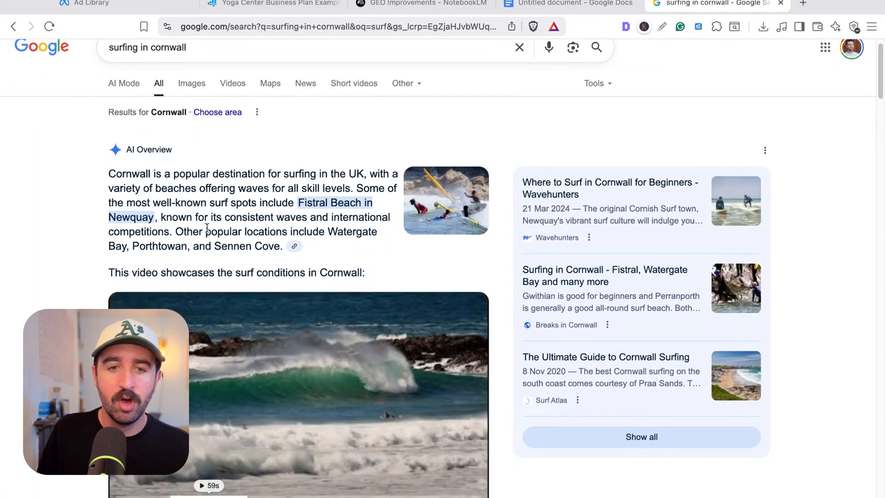
pyautogui.scroll(-3)
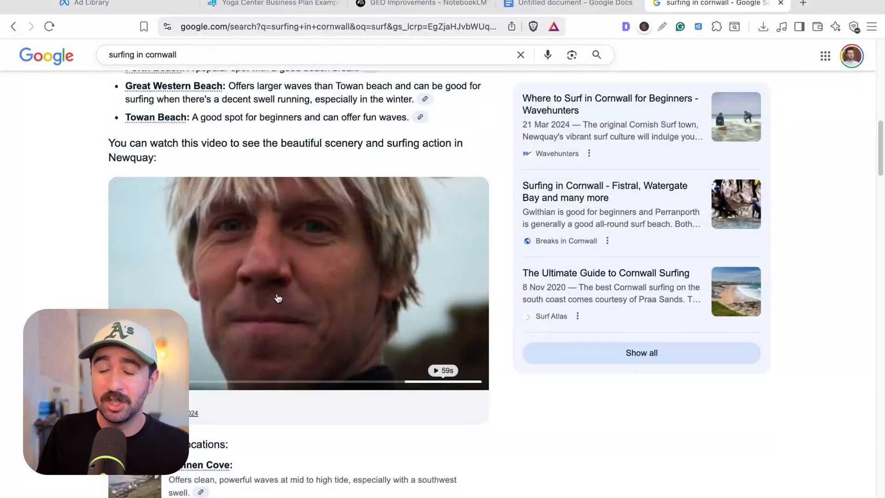
pyautogui.scroll(-3)
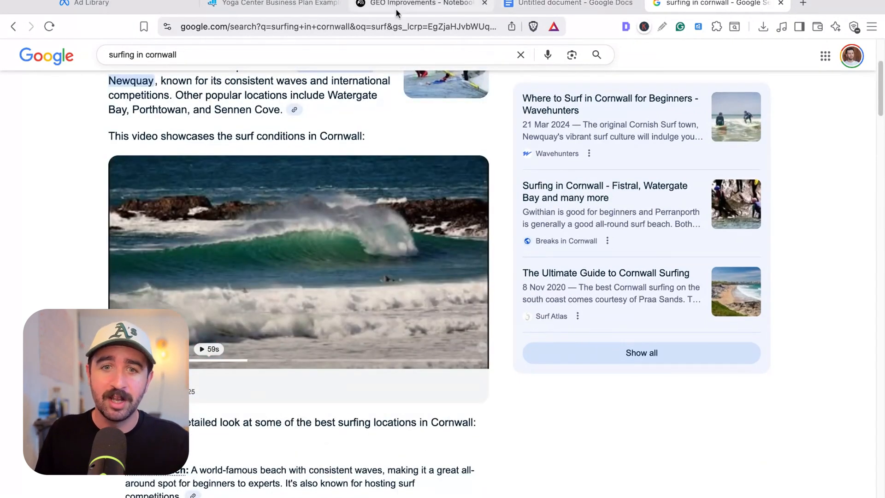
# Compare the Google results with the GEO Improvements notebook's Cornwall surfing sources.
pyautogui.click(418, 4)
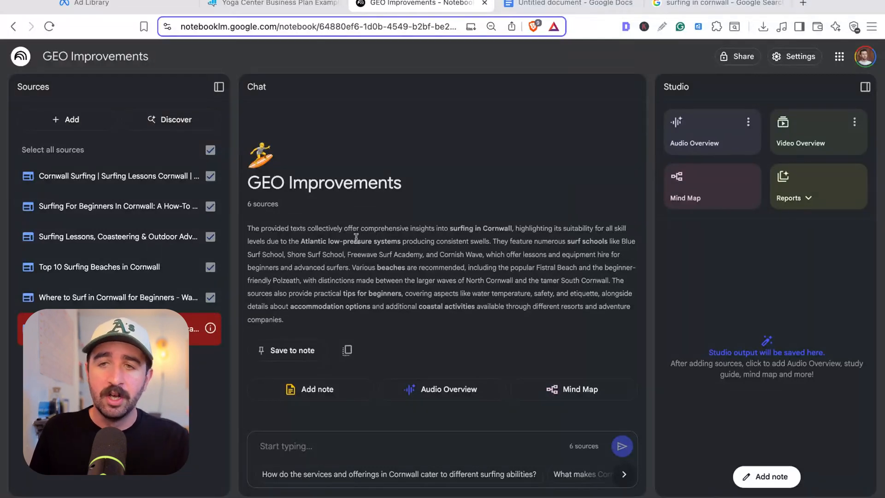
pyautogui.moveTo(480, 160)
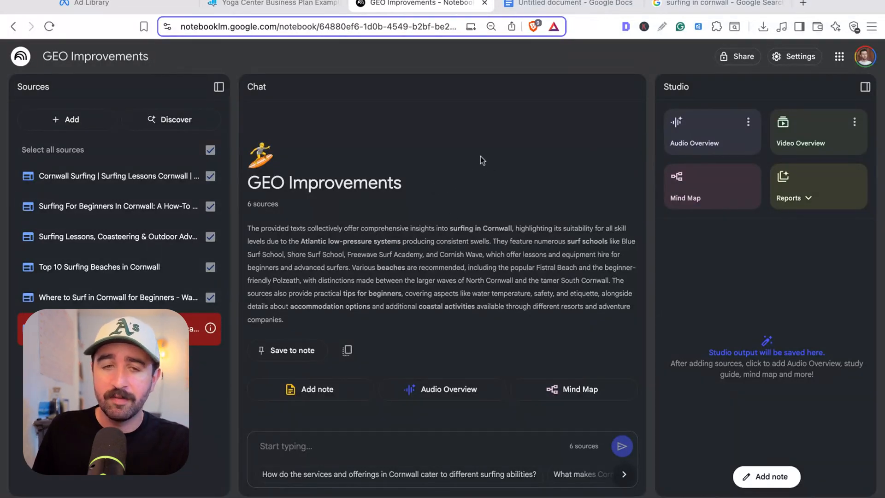
pyautogui.click(717, 4)
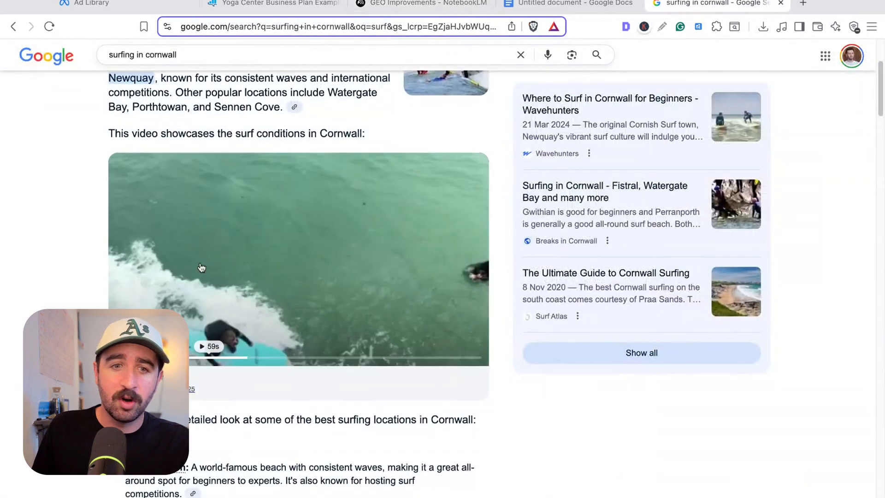
pyautogui.scroll(-3)
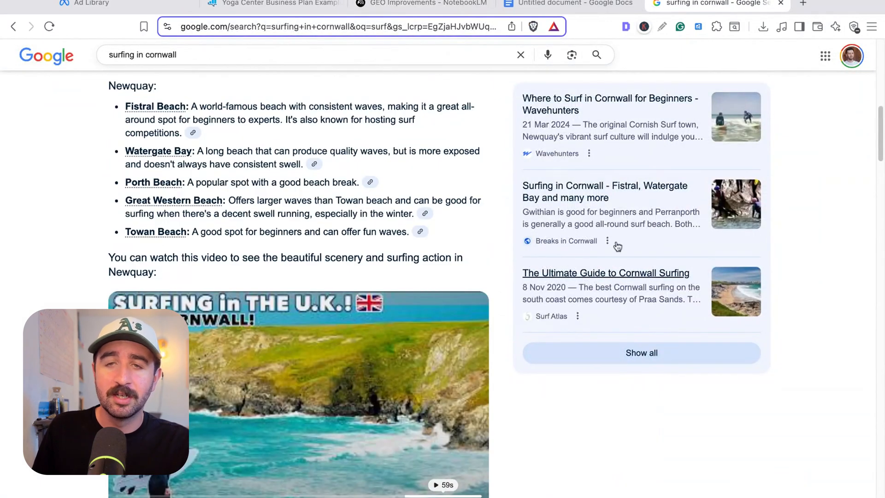
pyautogui.moveTo(681, 312)
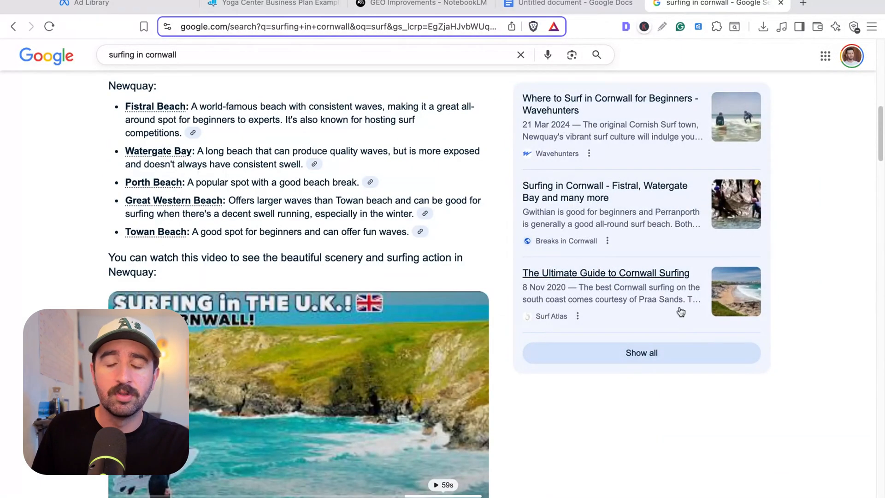
pyautogui.click(420, 5)
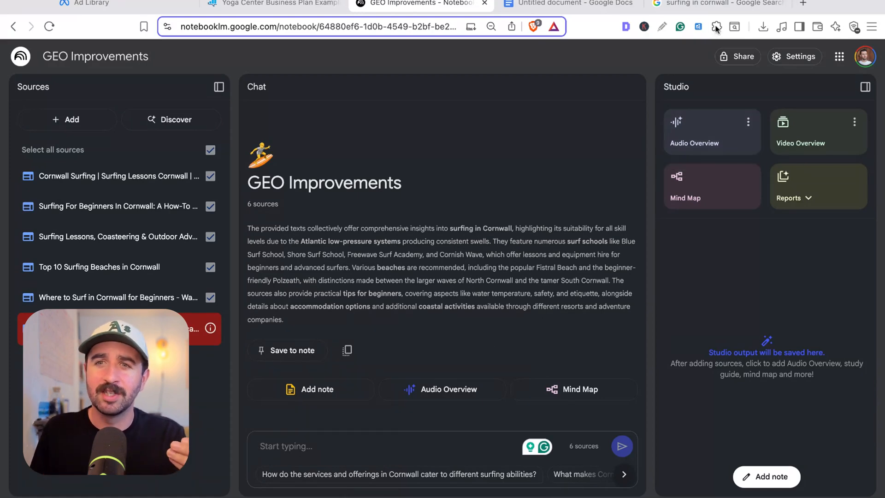
pyautogui.click(717, 4)
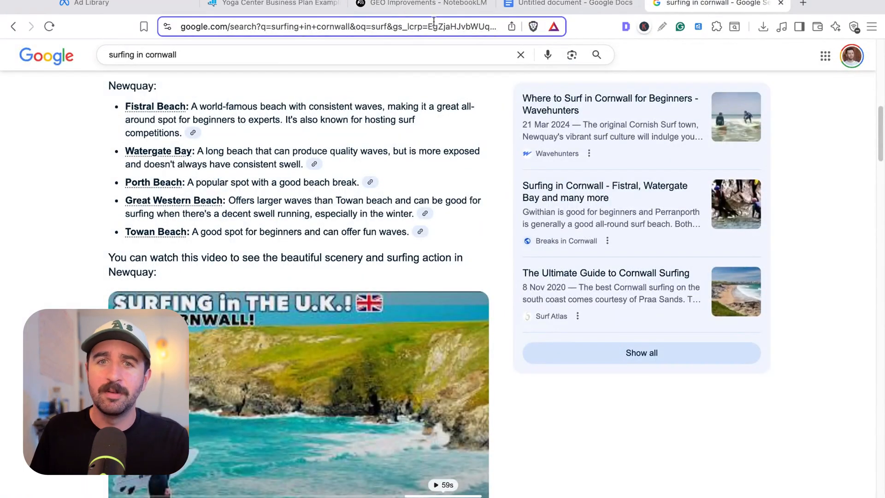
pyautogui.click(420, 4)
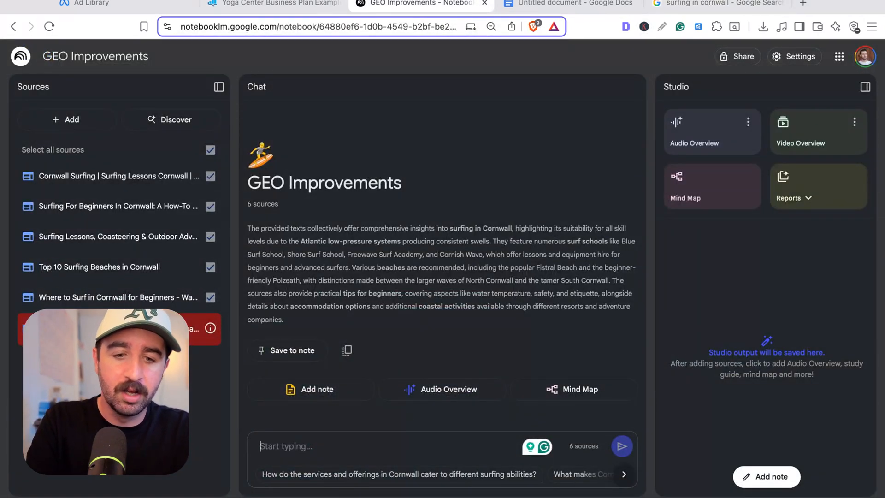
# Ask 'Where is the best place to learn to surf in cornwall' and read the cited answer.
pyautogui.write('Where is the b')
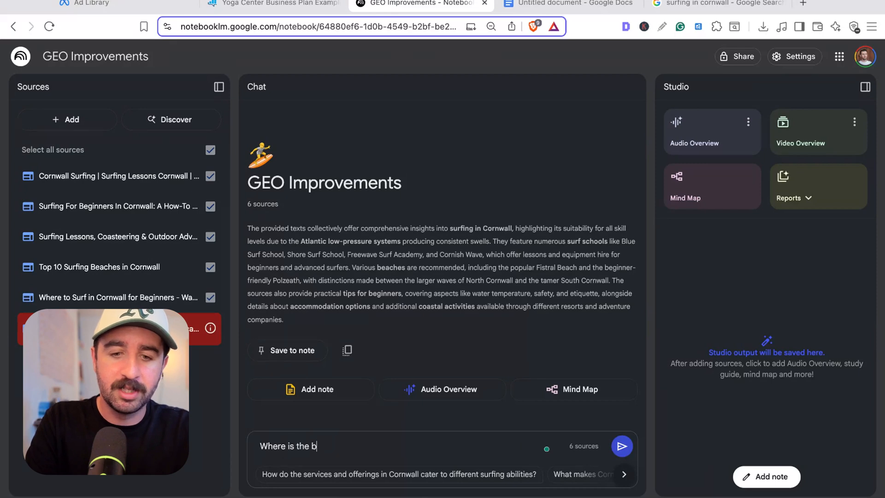
pyautogui.write('est place to learn')
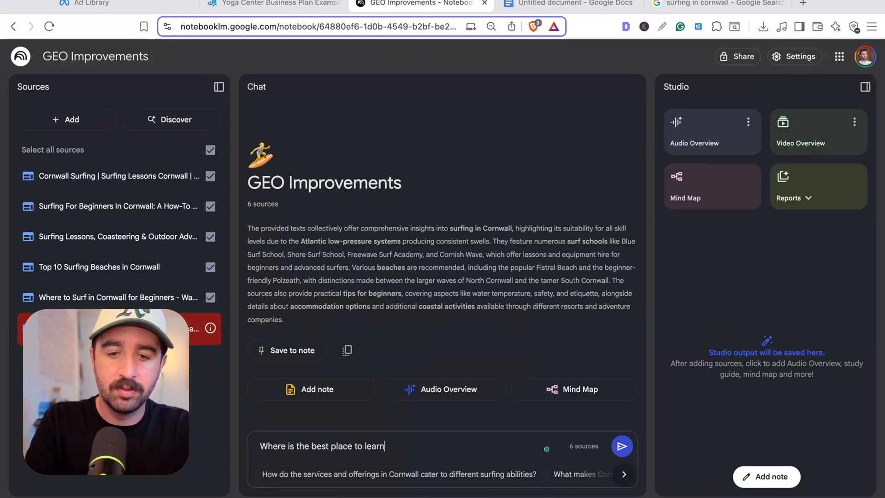
pyautogui.write('to surf in')
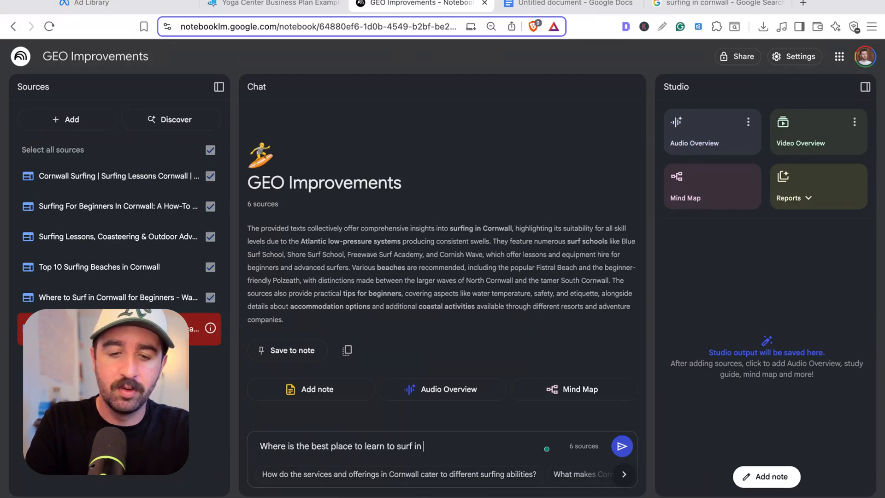
pyautogui.click(621, 446)
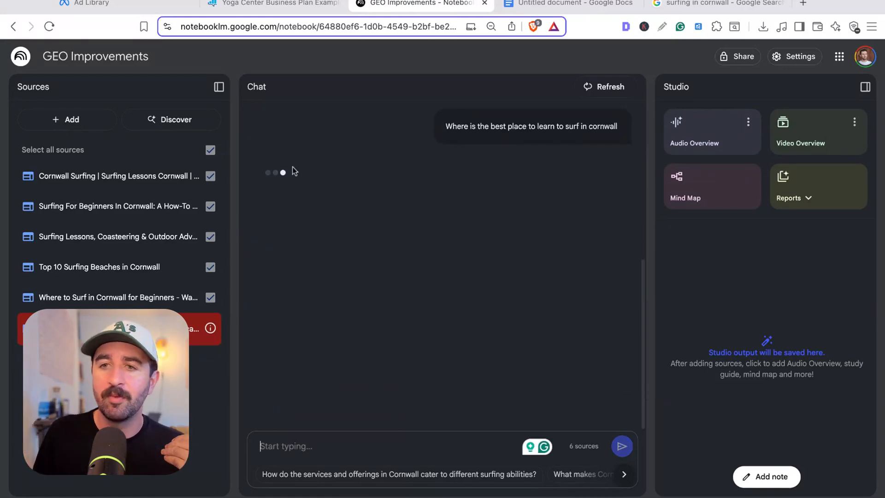
pyautogui.moveTo(439, 245)
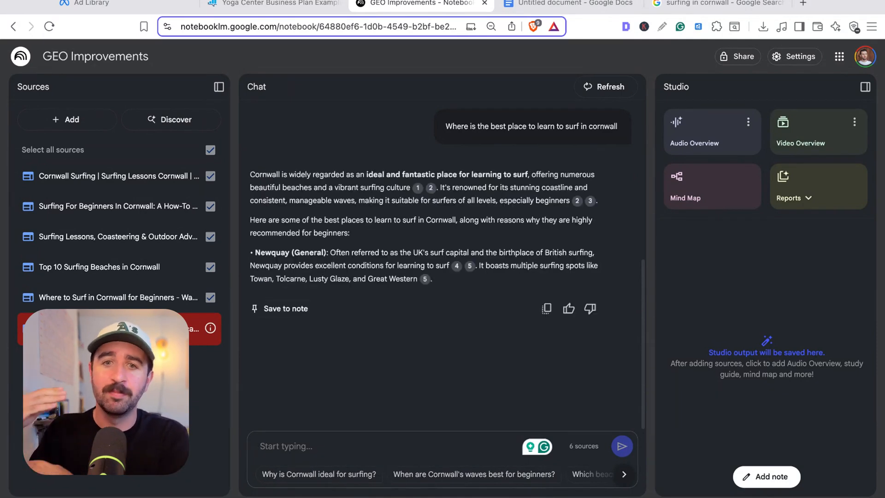
pyautogui.scroll(-3)
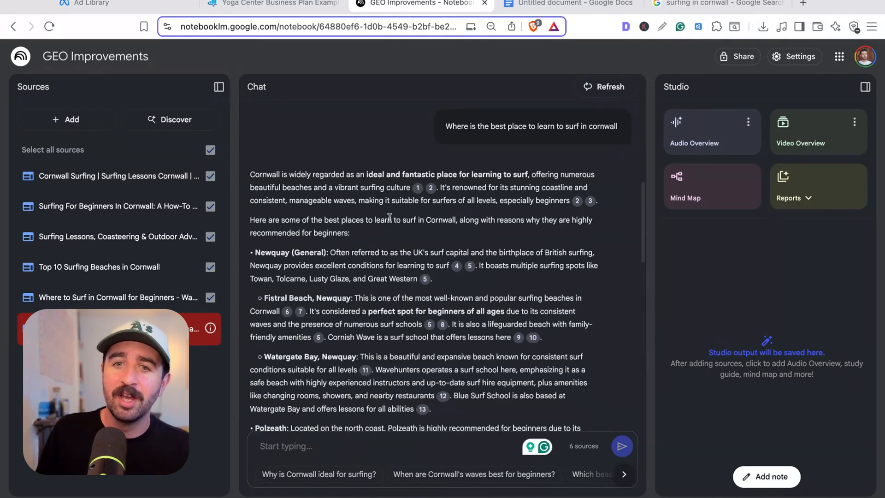
pyautogui.scroll(3)
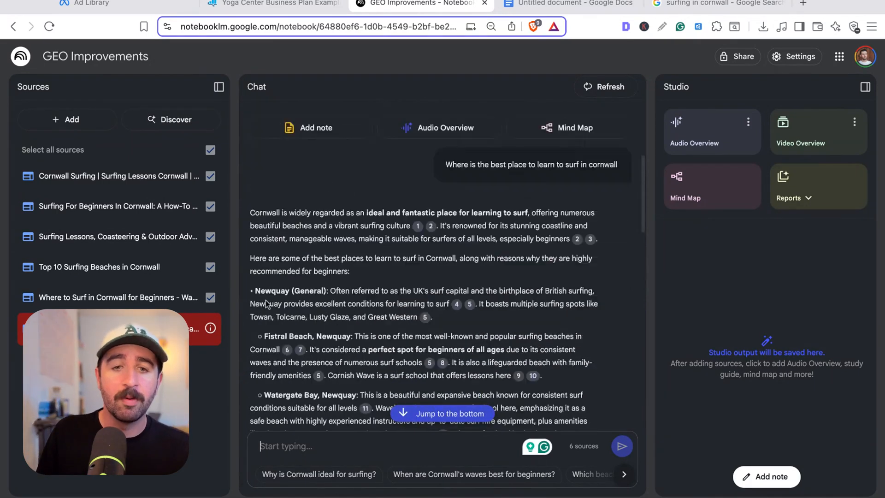
pyautogui.scroll(-3)
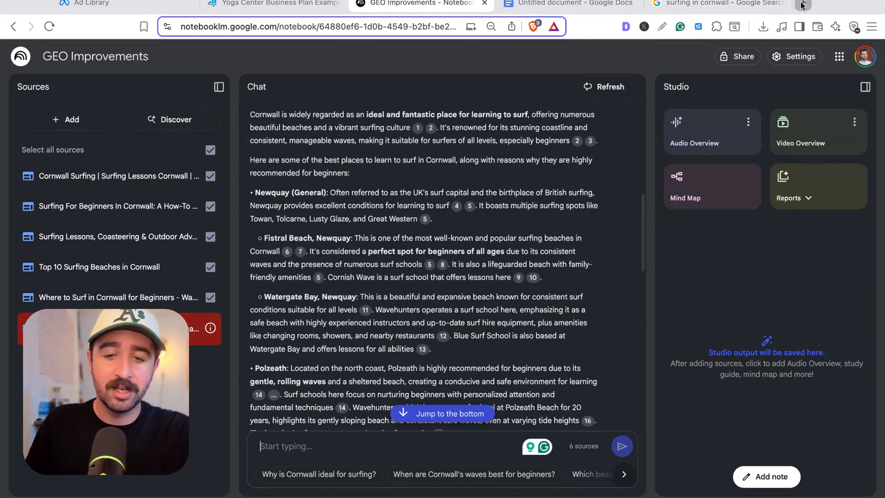
# Add the Cornish Vybes surf beaches web page as a website source.
pyautogui.click(66, 119)
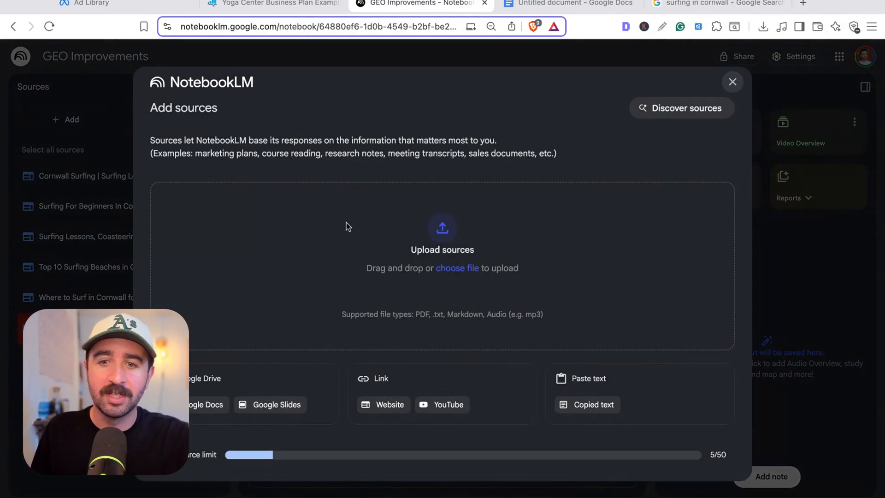
pyautogui.moveTo(349, 411)
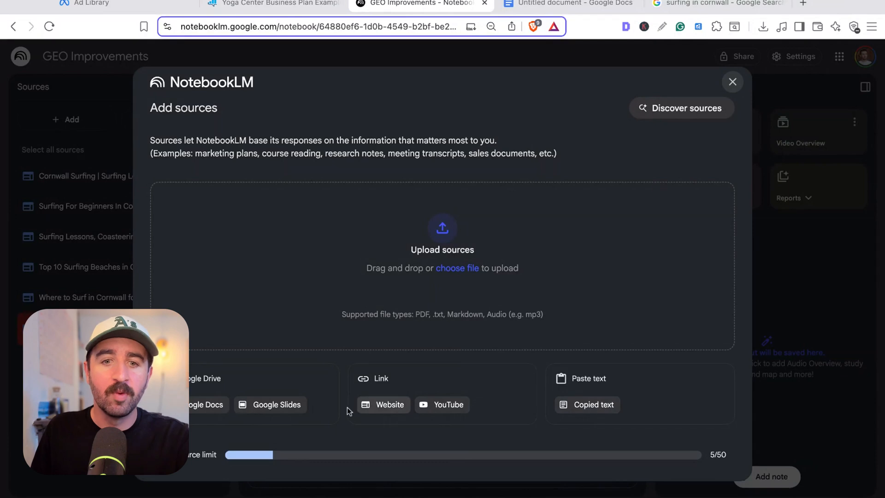
pyautogui.click(389, 404)
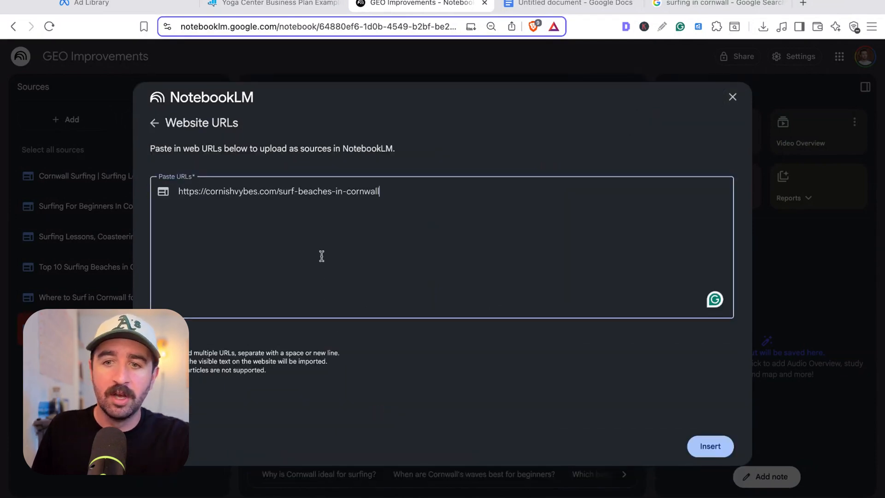
pyautogui.click(710, 446)
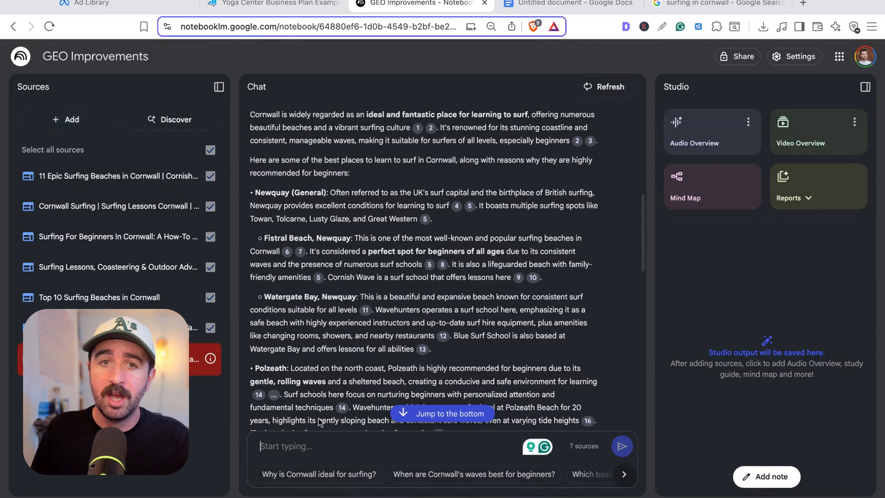
# Reread the Cornwall surfing answer in the chat.
pyautogui.scroll(3)
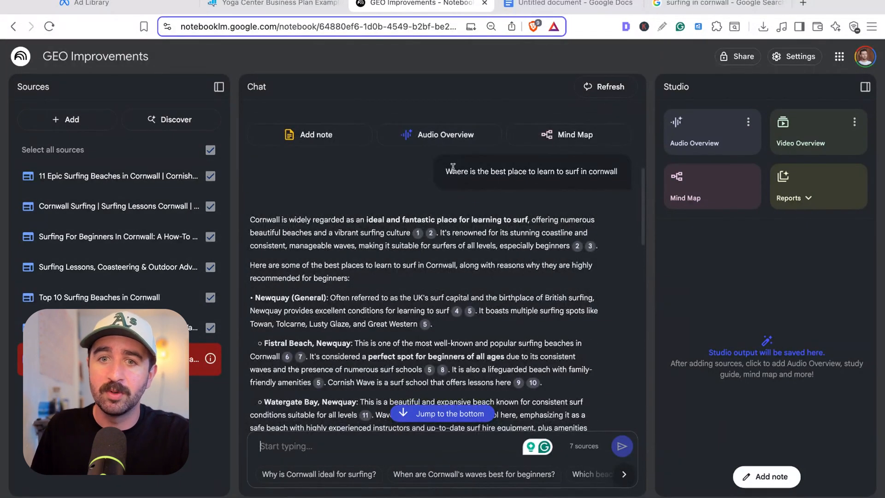
pyautogui.doubleClick(531, 171)
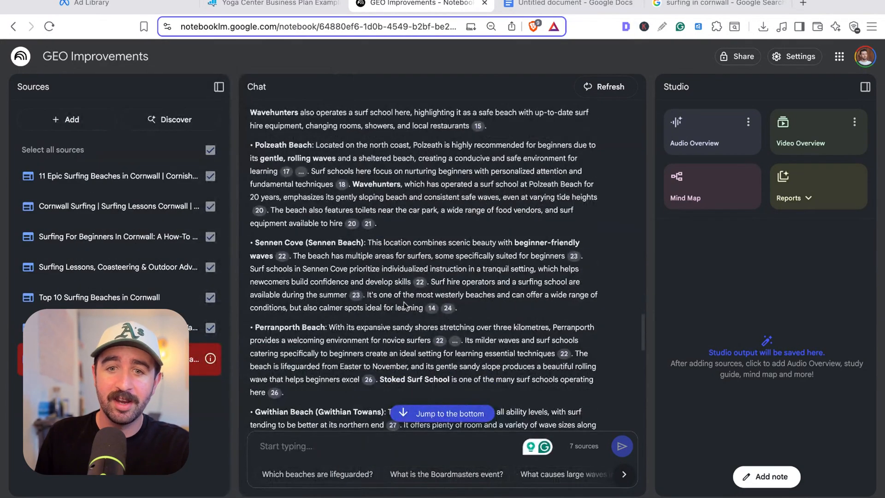
pyautogui.scroll(-3)
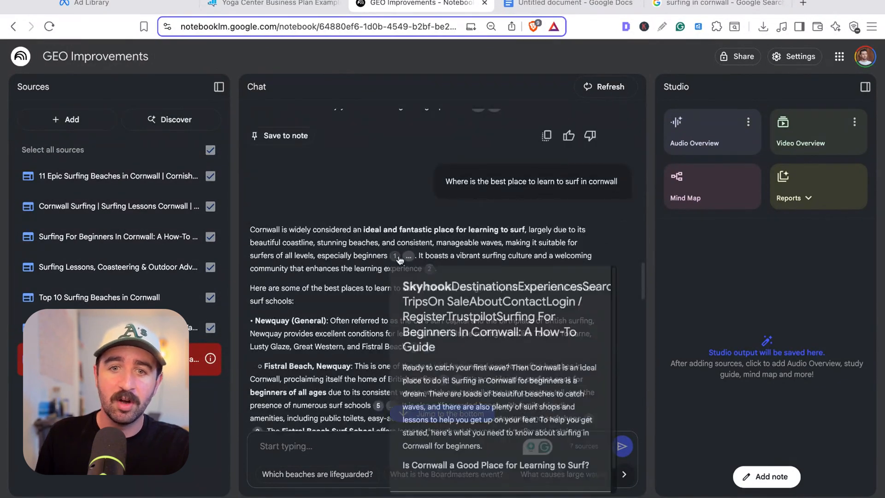
# Inspect the cited 'Surfing For Beginners In Cornwall' source, then close the source view.
pyautogui.click(395, 257)
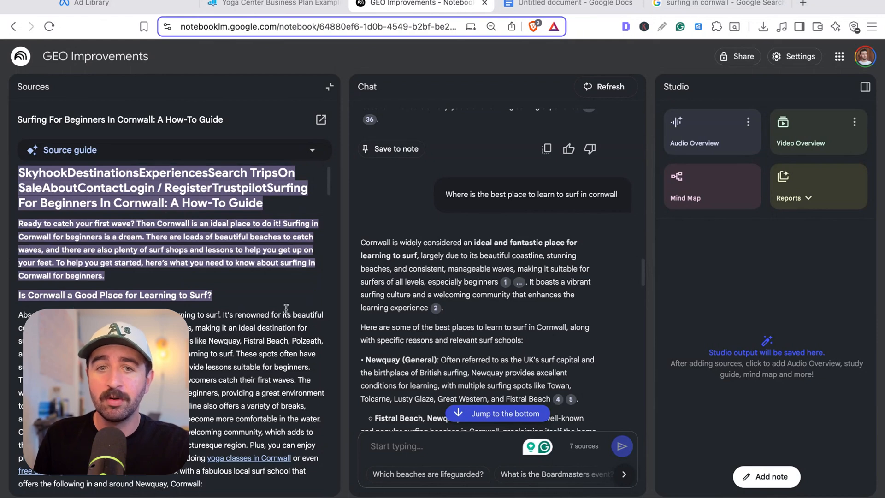
pyautogui.scroll(-3)
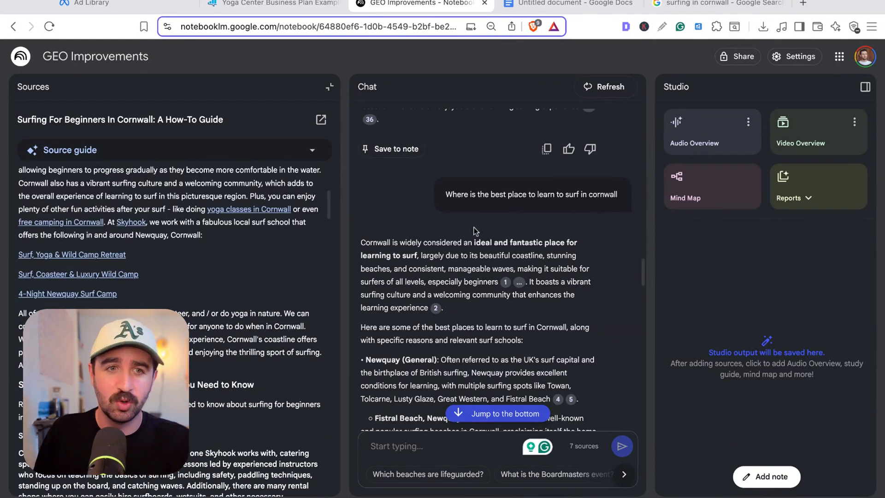
pyautogui.moveTo(499, 225)
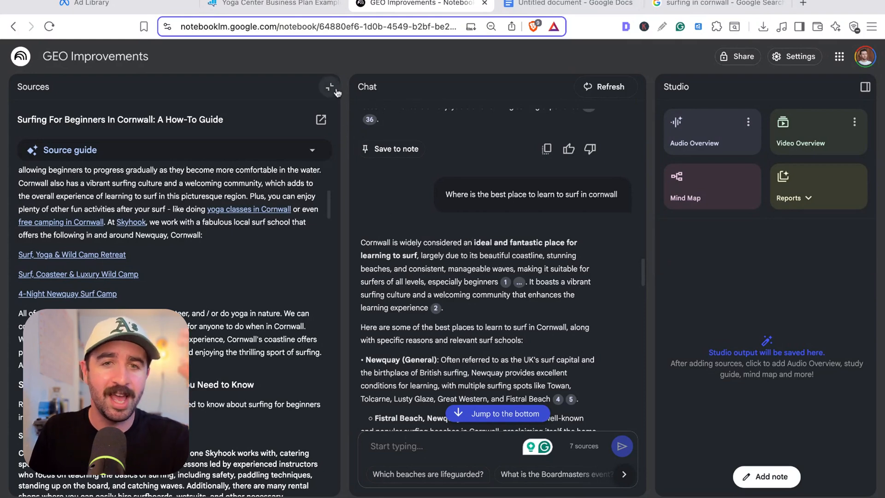
pyautogui.click(329, 86)
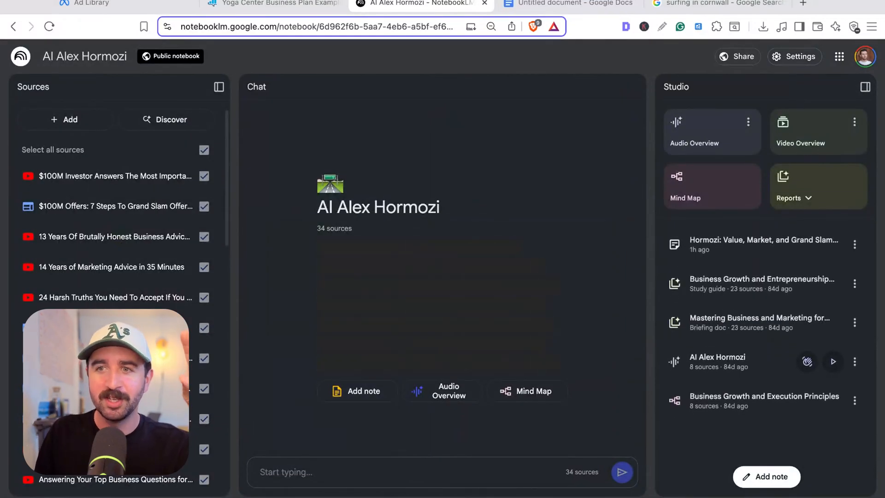
# Collapse the Studio and Sources panels in the AI Alex Hormozi notebook and focus the chat box.
pyautogui.click(864, 87)
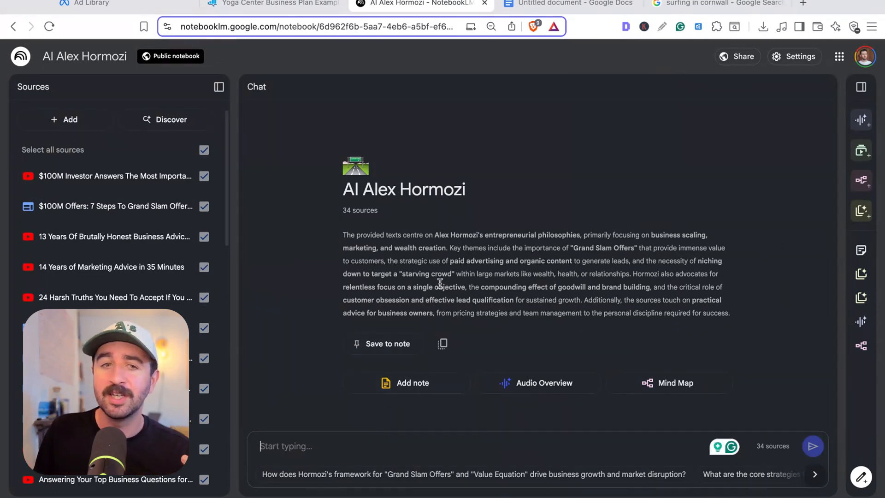
pyautogui.moveTo(229, 159)
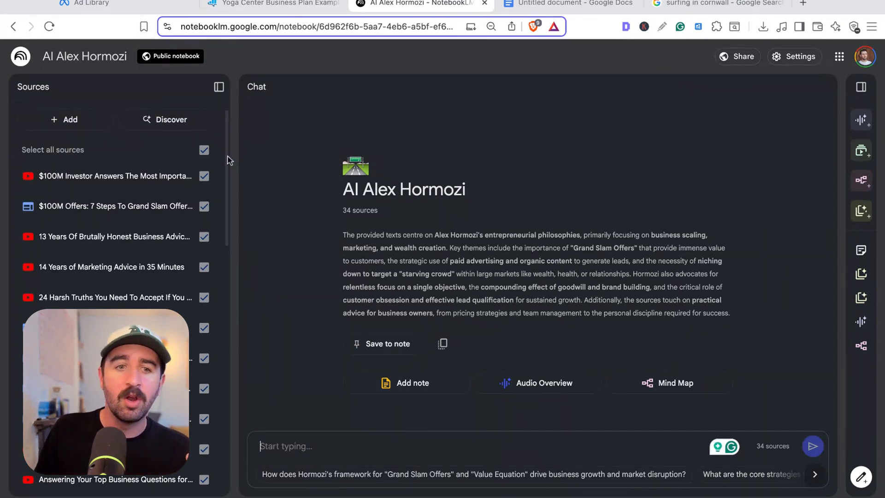
pyautogui.scroll(-3)
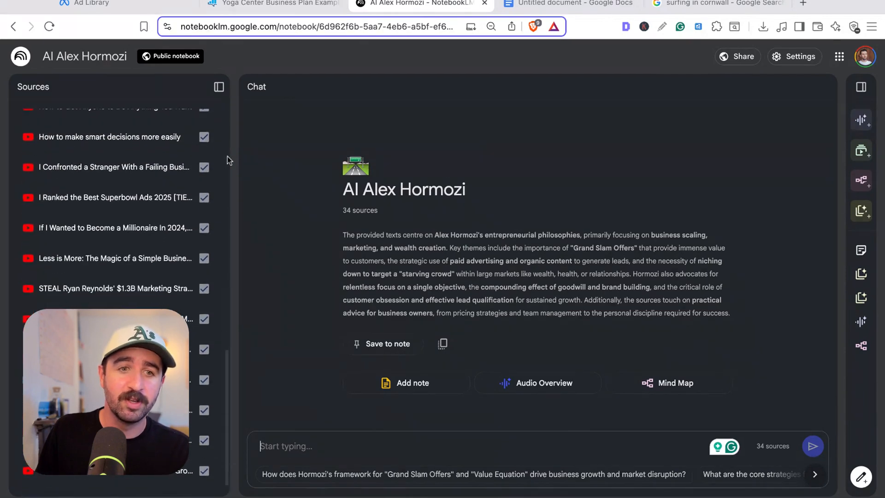
pyautogui.scroll(3)
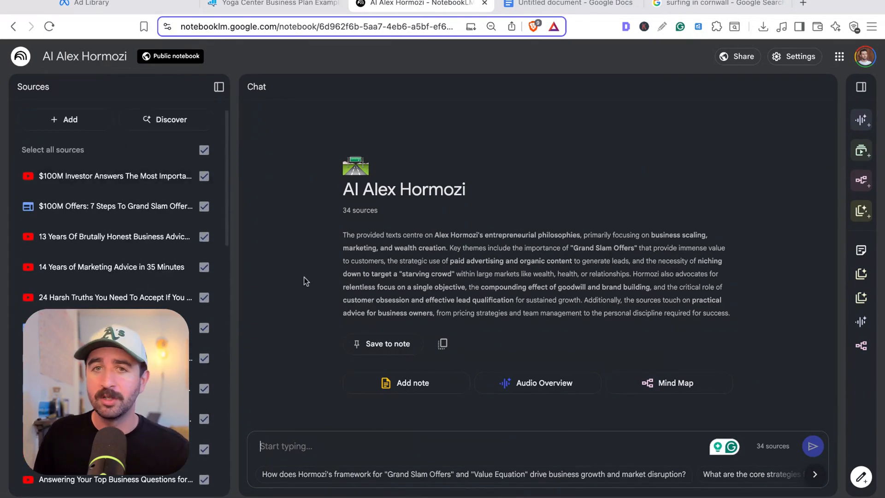
pyautogui.click(219, 86)
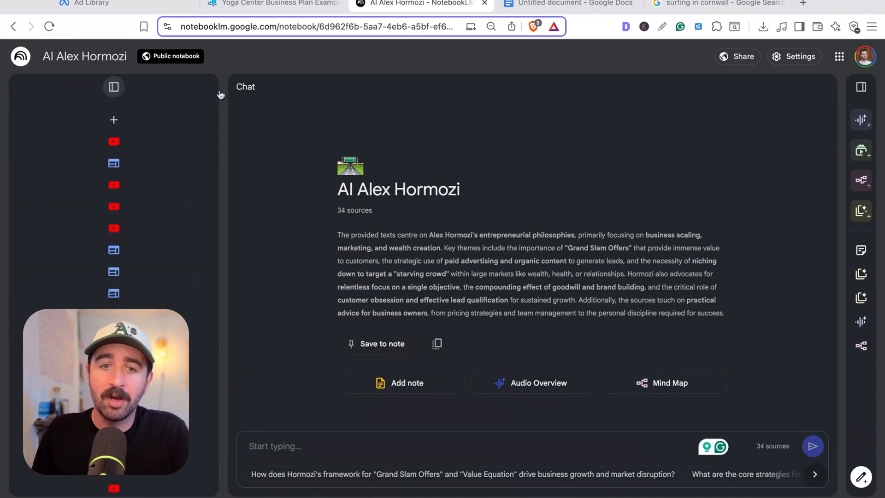
pyautogui.click(113, 87)
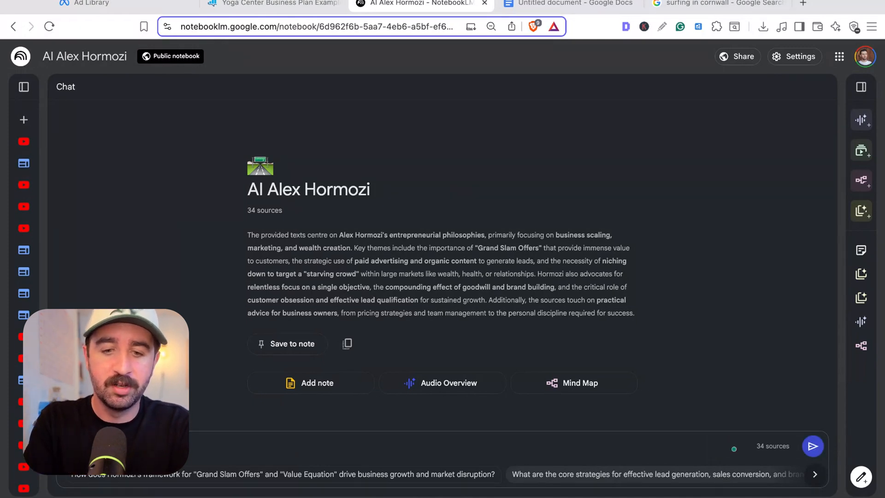
# Ask how to generate leads for an SEO consultancy, then ask 'What is the BANTS framework?'.
pyautogui.write('leads for my seo consultancy bus')
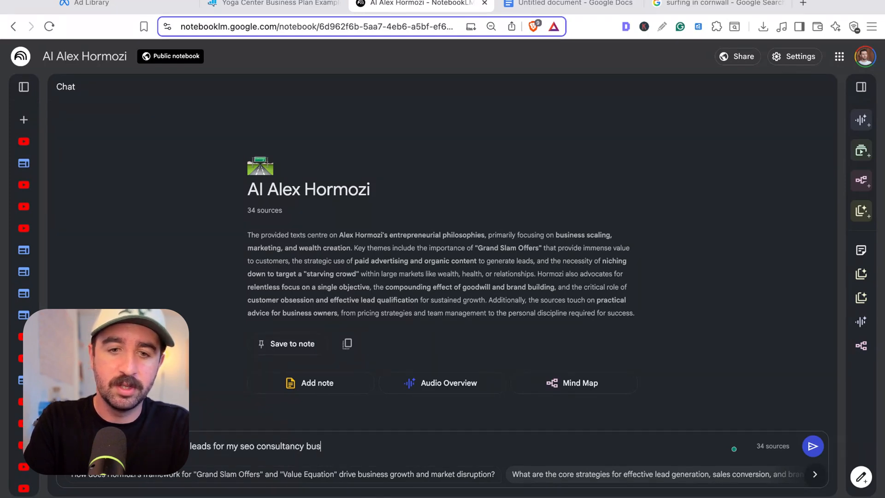
pyautogui.click(812, 446)
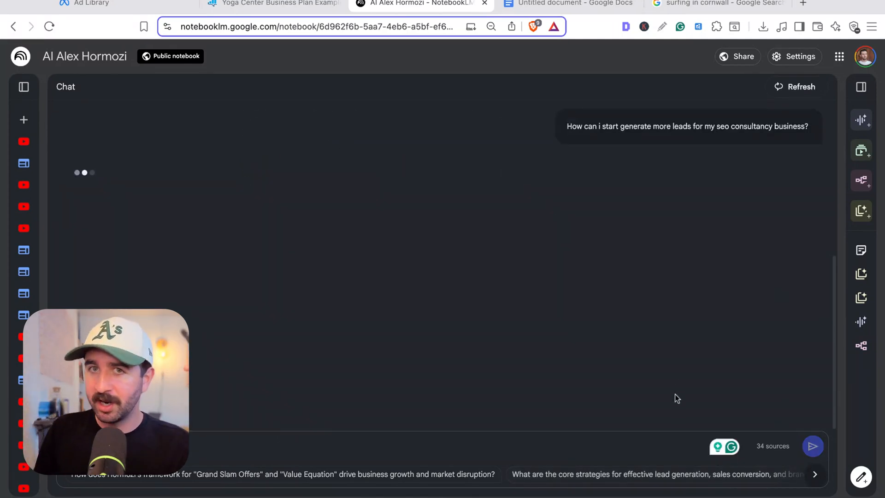
pyautogui.moveTo(594, 228)
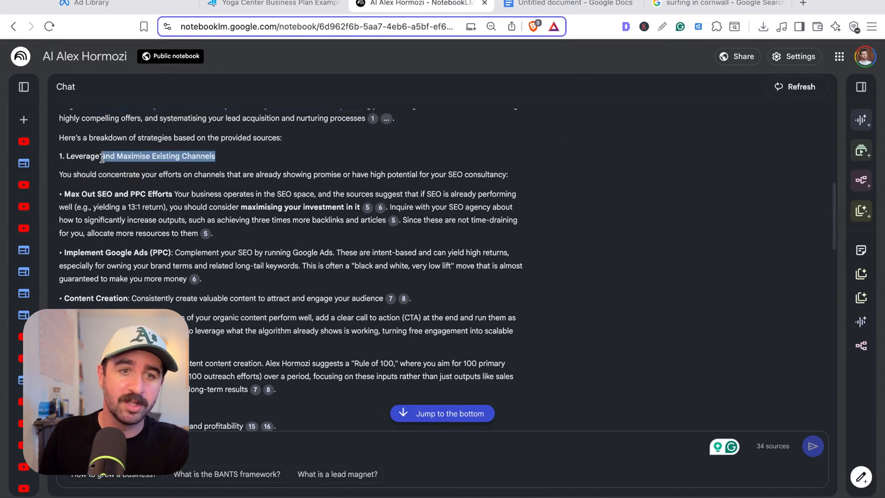
pyautogui.scroll(-3)
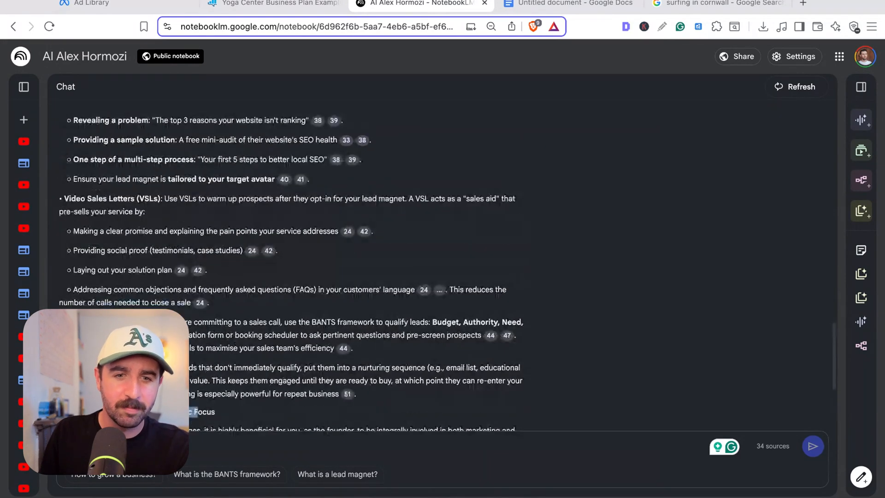
pyautogui.click(227, 474)
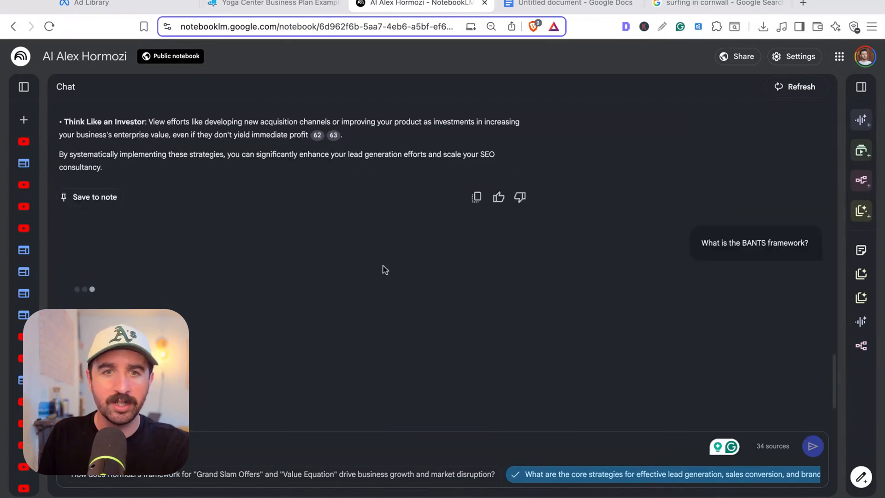
pyautogui.scroll(3)
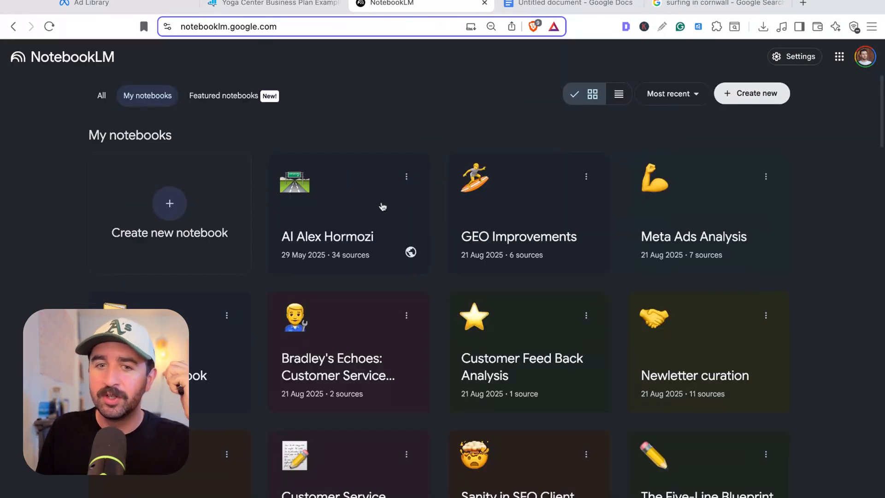
pyautogui.moveTo(437, 239)
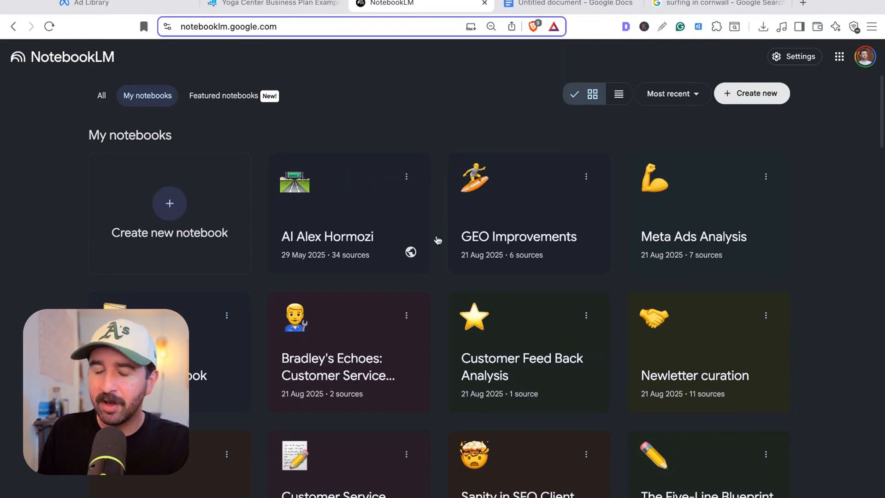
pyautogui.moveTo(456, 354)
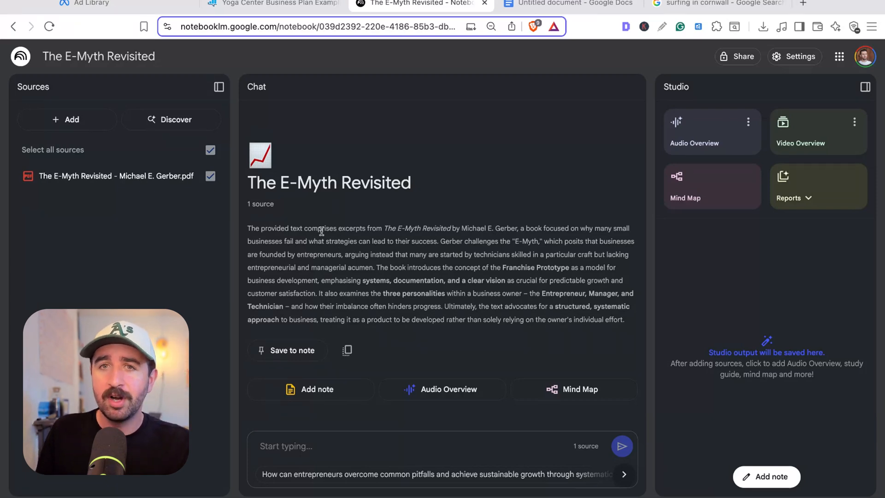
pyautogui.moveTo(340, 209)
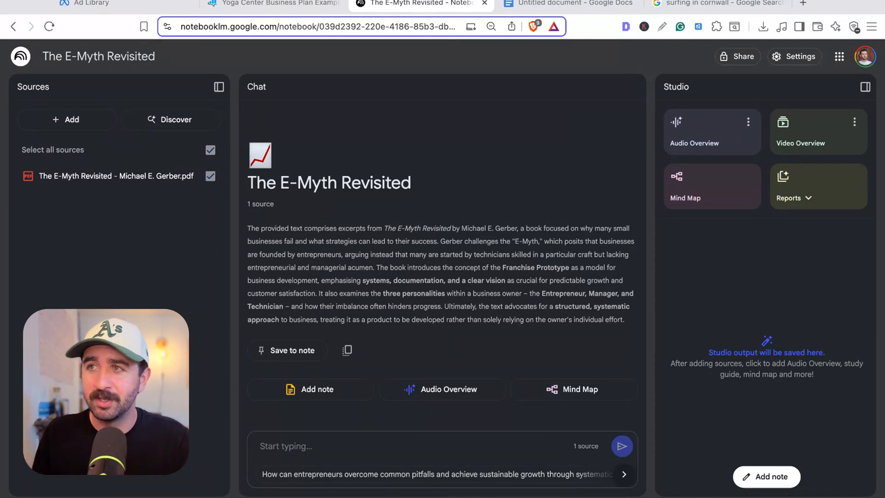
# Add the Yoga Center business plan to The E-Myth Revisited as a copied-text source.
pyautogui.click(795, 197)
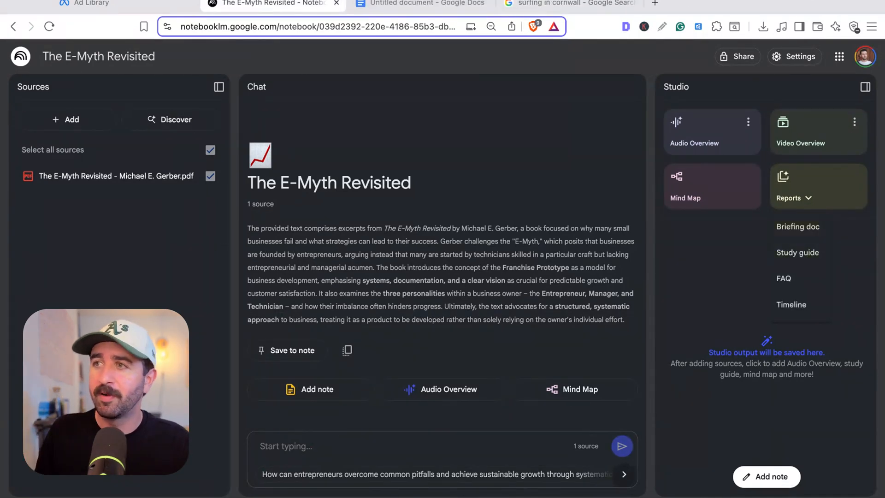
pyautogui.click(793, 198)
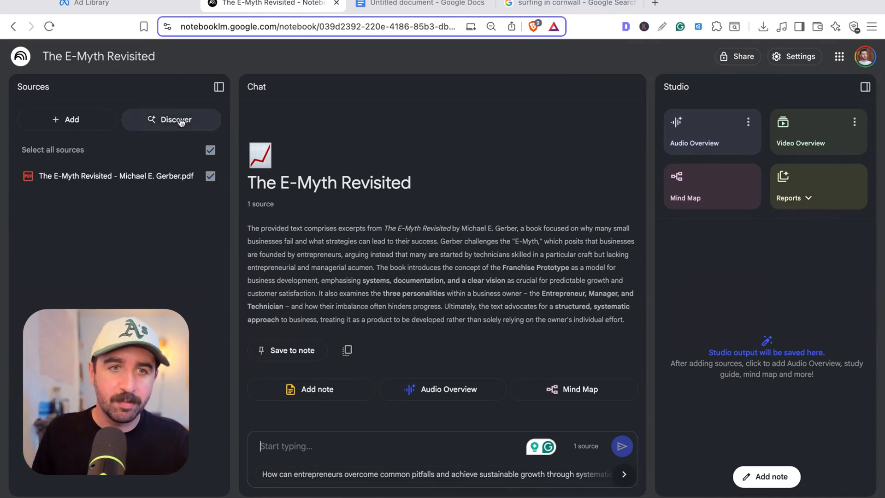
pyautogui.click(67, 119)
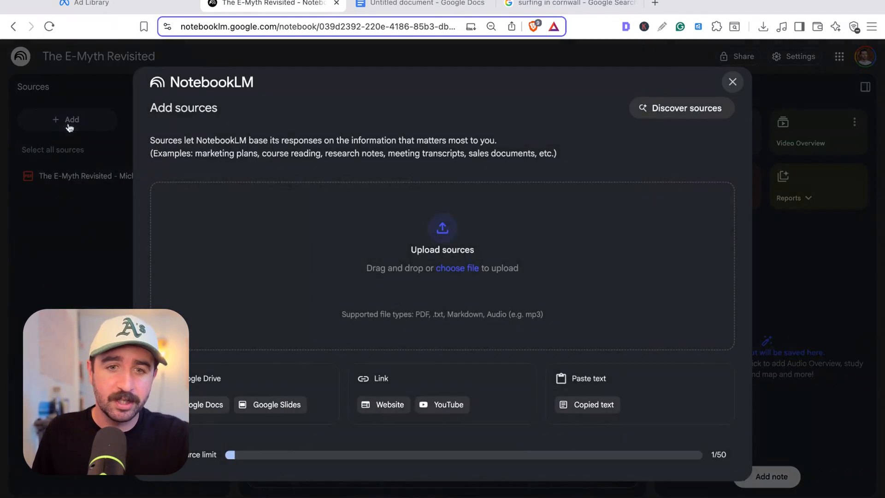
pyautogui.click(592, 404)
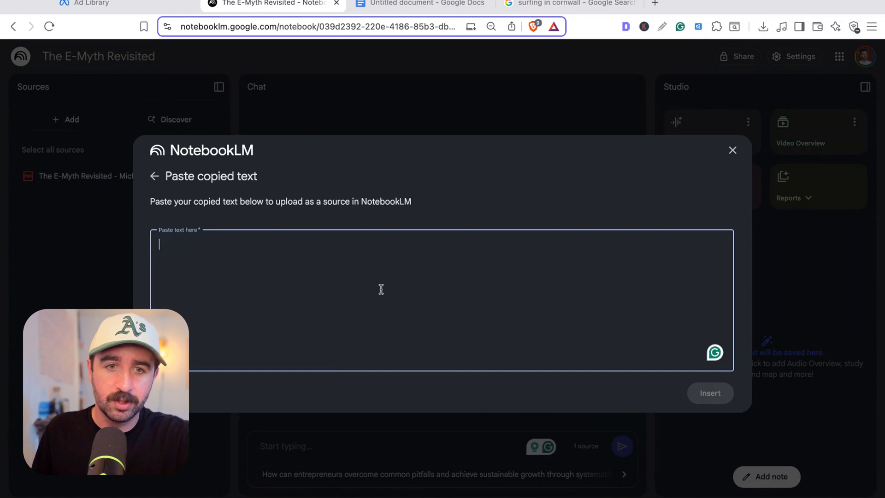
pyautogui.click(733, 151)
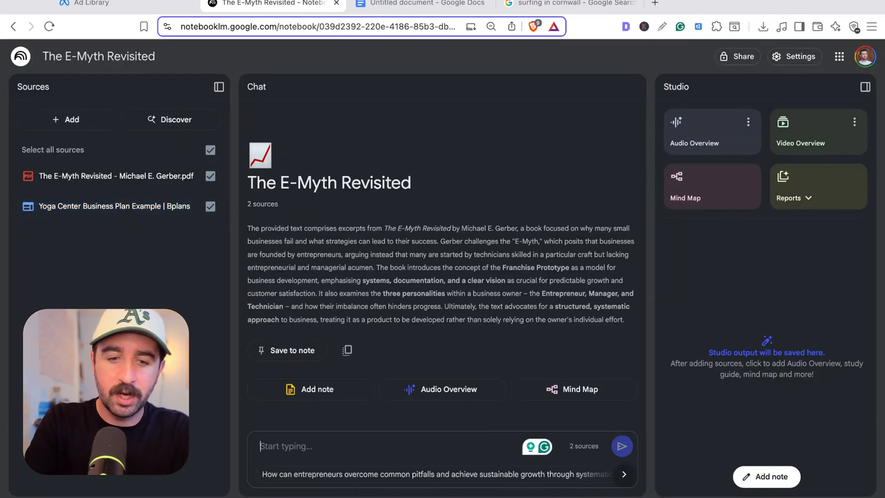
# Draft the chat question asking how to improve the yoga center business plan based on E-Myth Revisited.
pyautogui.write('Based on the emyth revisited. How can I improve my yoga center business plan? Give me 5 ways.')
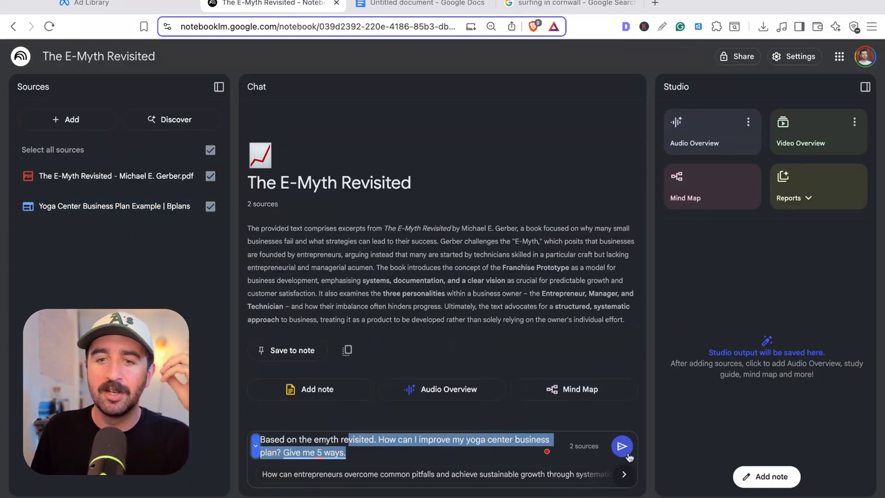
pyautogui.click(621, 446)
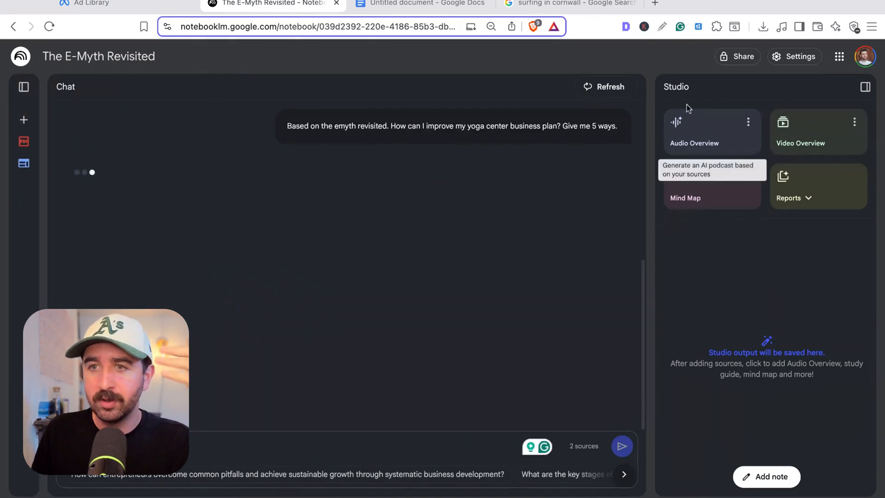
pyautogui.click(862, 87)
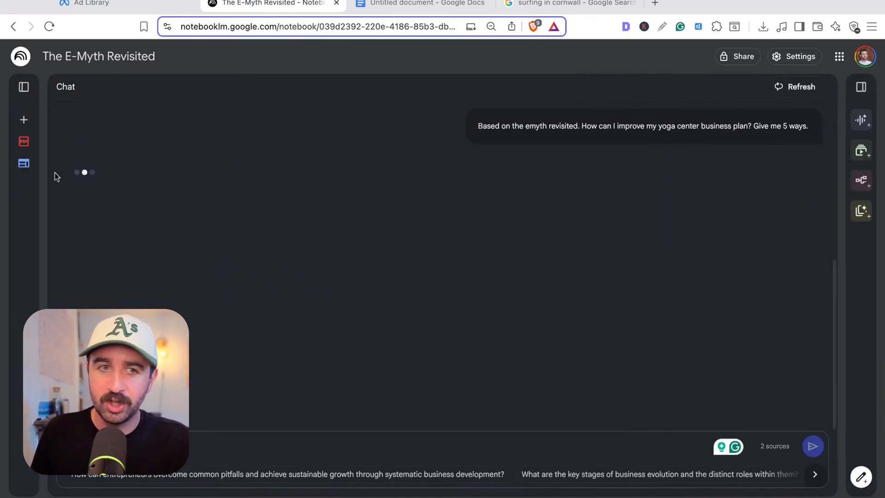
pyautogui.moveTo(23, 141)
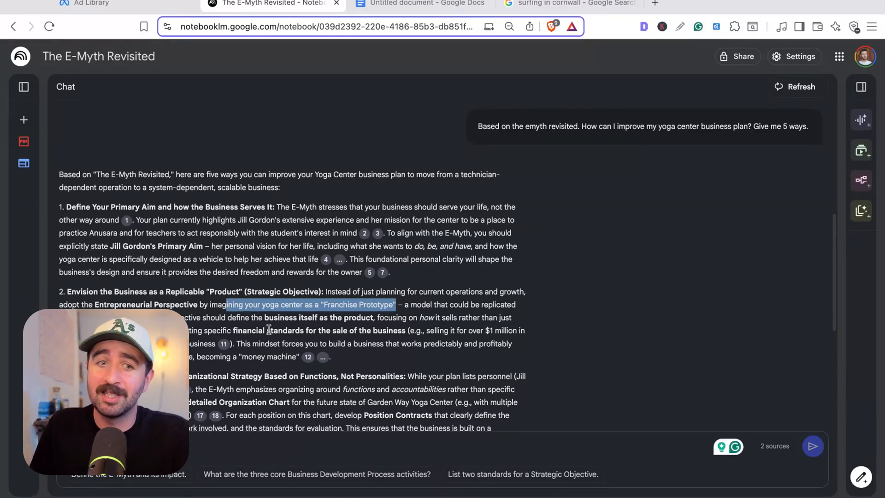
pyautogui.moveTo(434, 366)
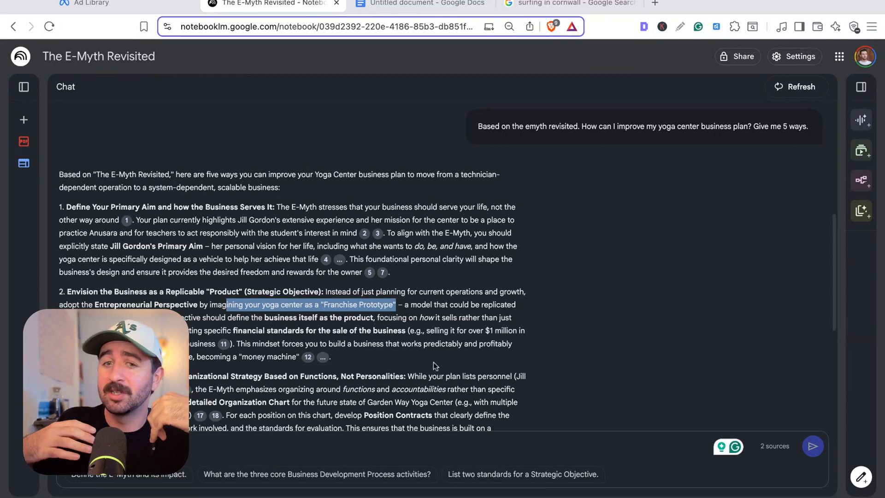
pyautogui.scroll(3)
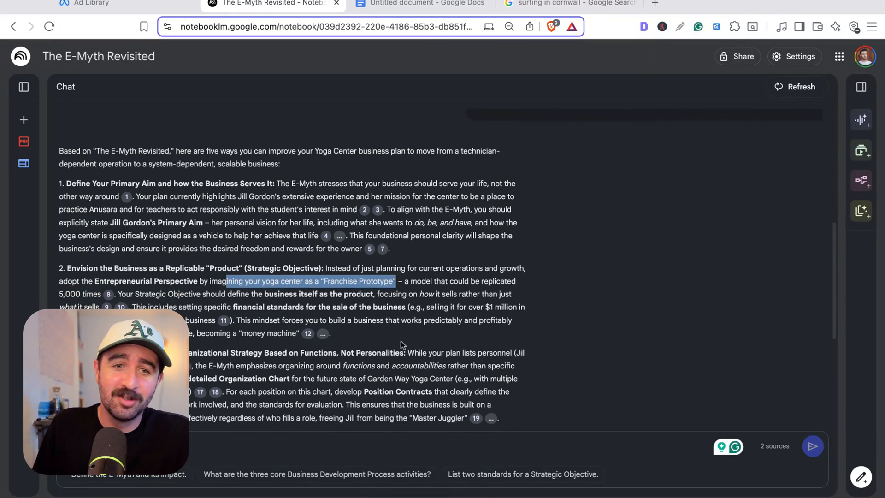
pyautogui.scroll(-3)
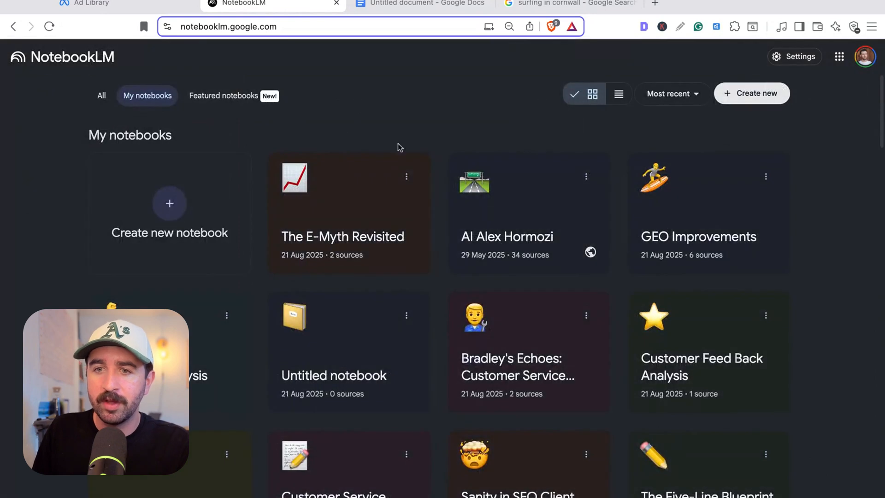
pyautogui.moveTo(297, 347)
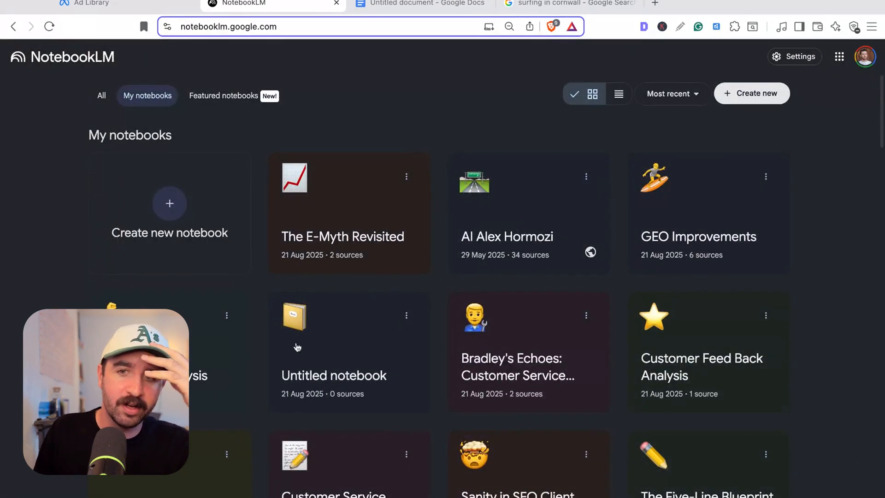
# Scroll the Newsletter curation notebook's 11 AI and content-creation sources.
pyautogui.scroll(-3)
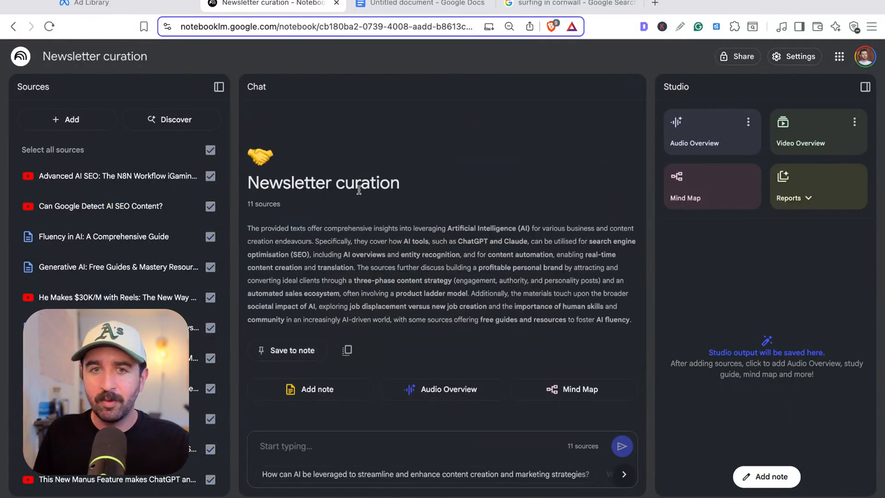
pyautogui.moveTo(389, 222)
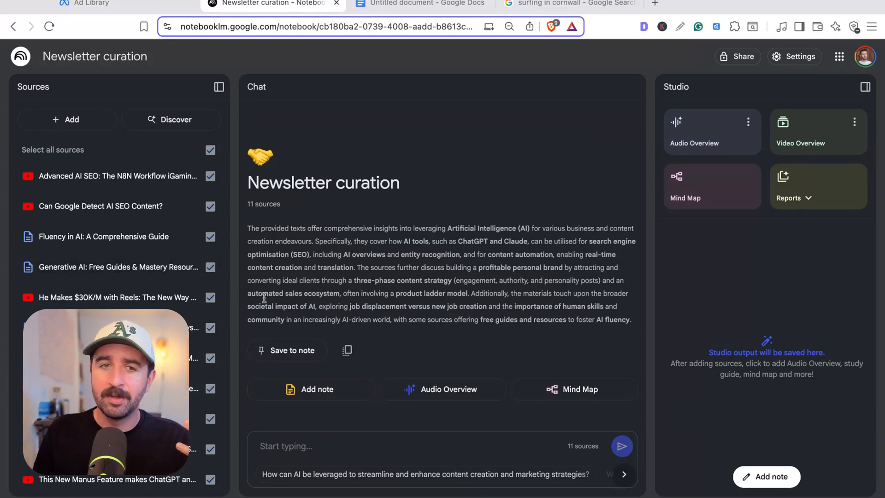
pyautogui.moveTo(240, 131)
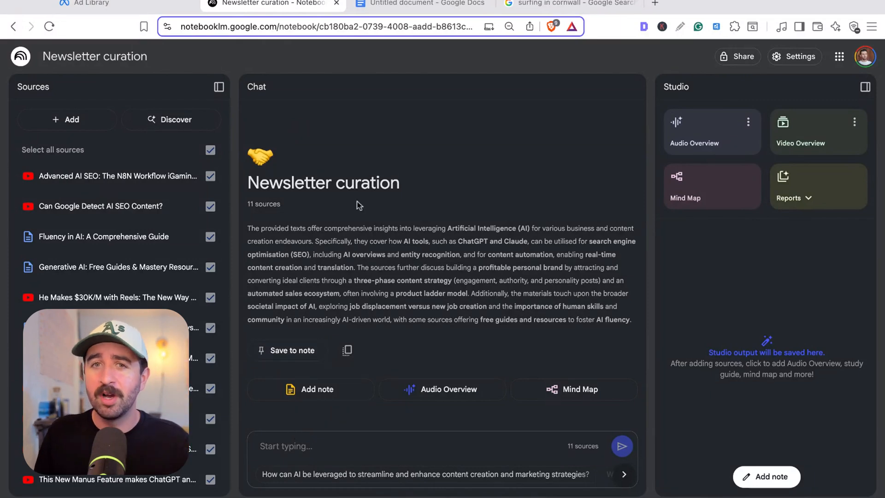
# Copy the Shiny Objects newsletter context from Google Docs for the notebook chat.
pyautogui.click(421, 4)
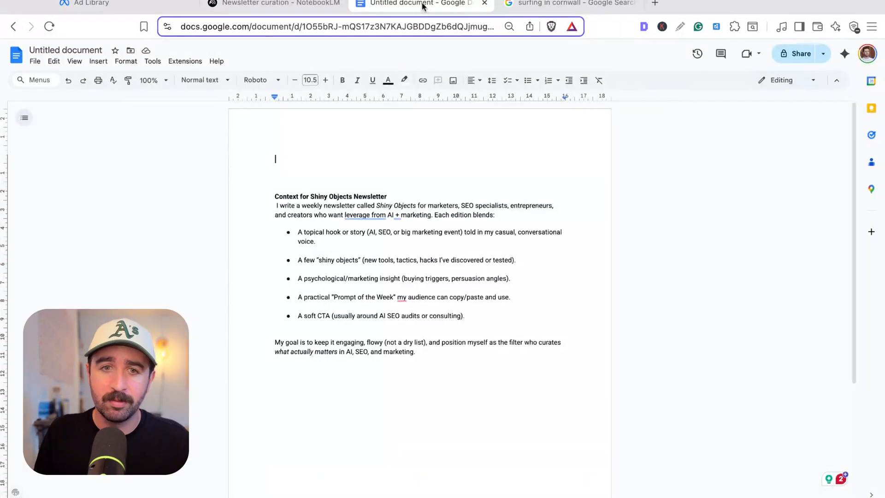
pyautogui.click(277, 4)
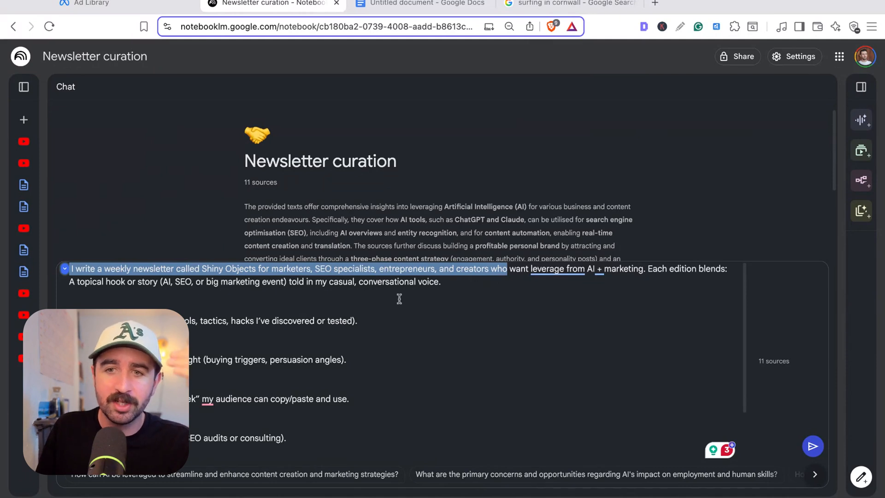
# Read through the cited Shiny Objects ideas: topical hook, tools, insight, Prompt of the Week, soft CTA.
pyautogui.scroll(-3)
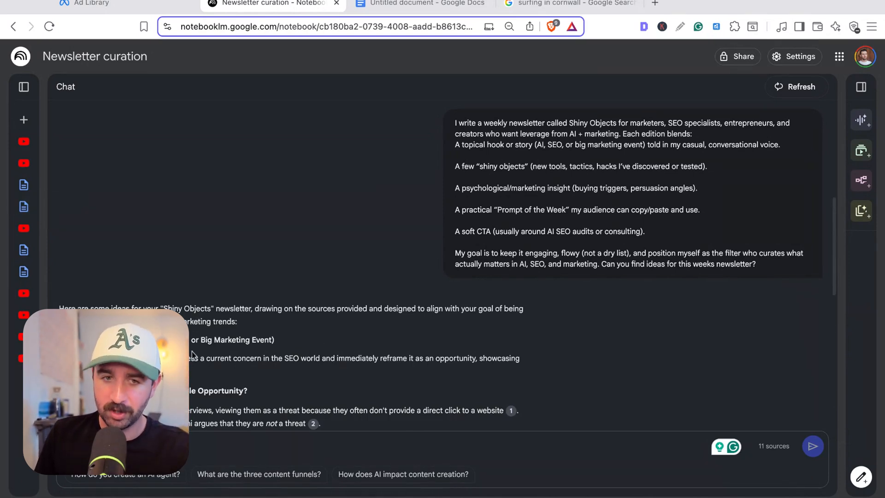
pyautogui.scroll(-3)
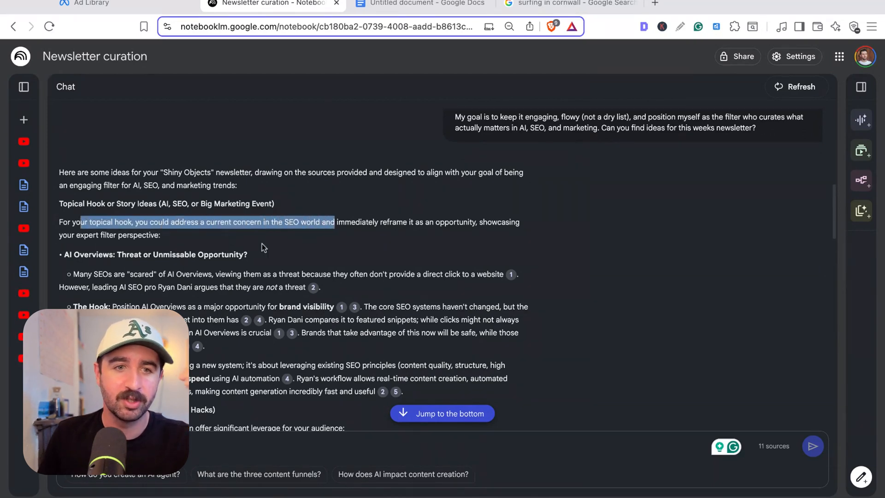
pyautogui.scroll(-3)
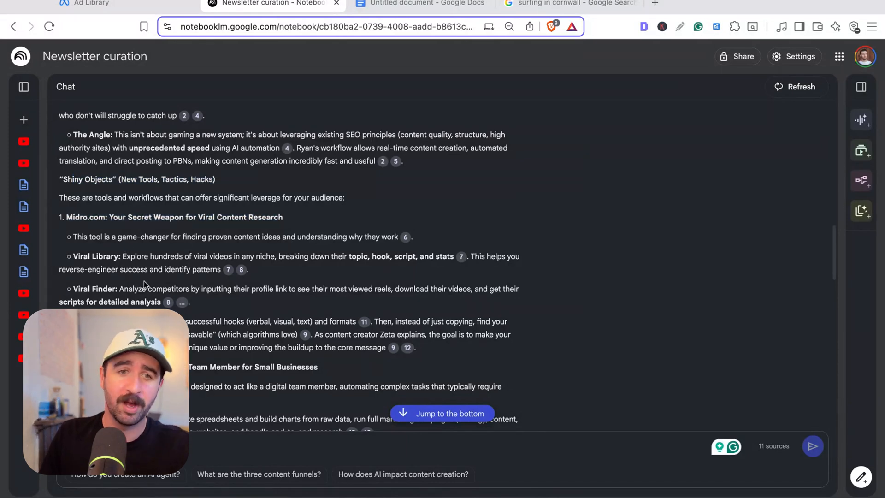
pyautogui.scroll(-3)
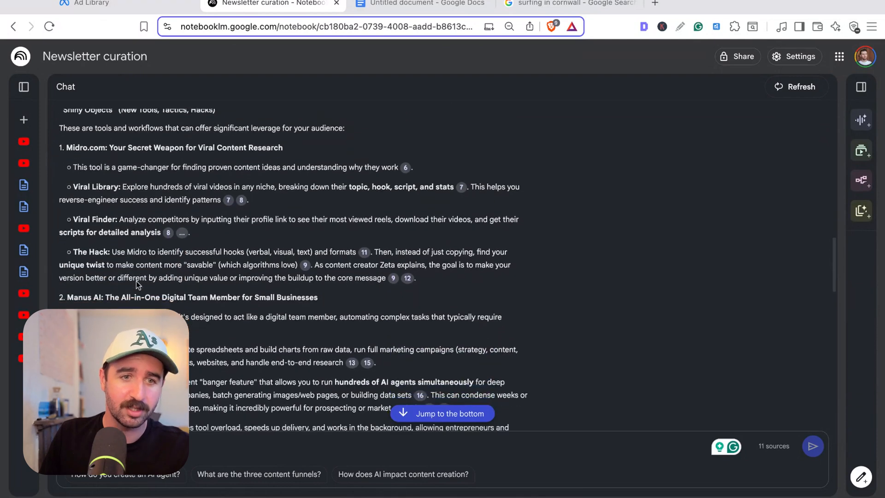
pyautogui.scroll(-3)
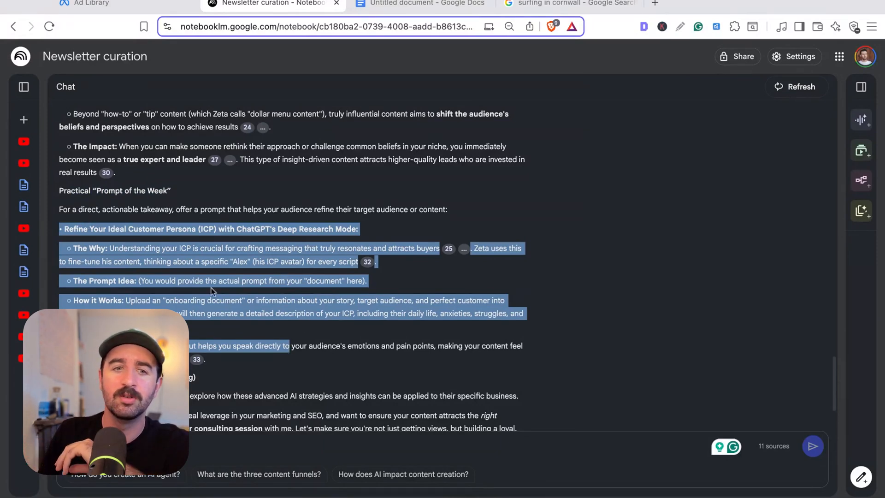
pyautogui.scroll(-3)
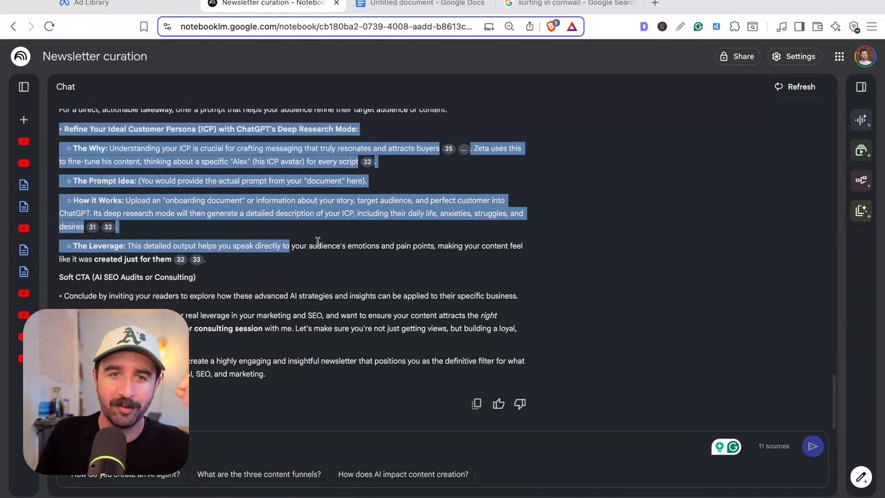
pyautogui.scroll(3)
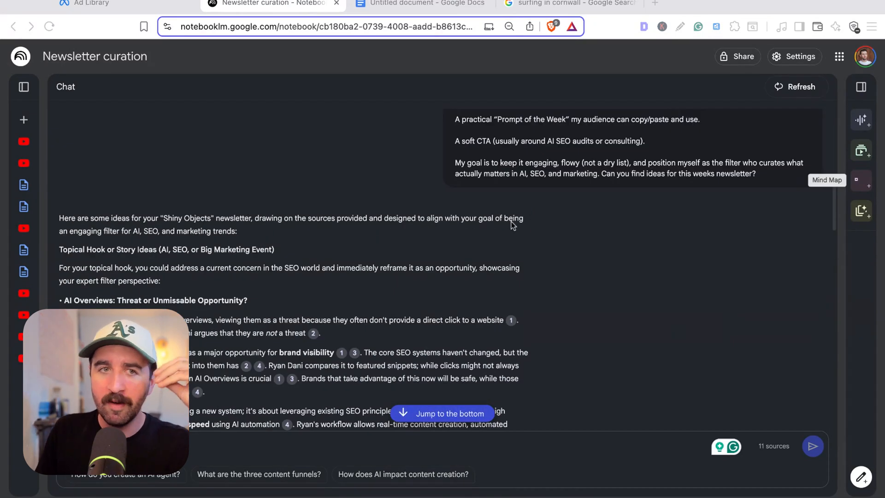
pyautogui.moveTo(393, 77)
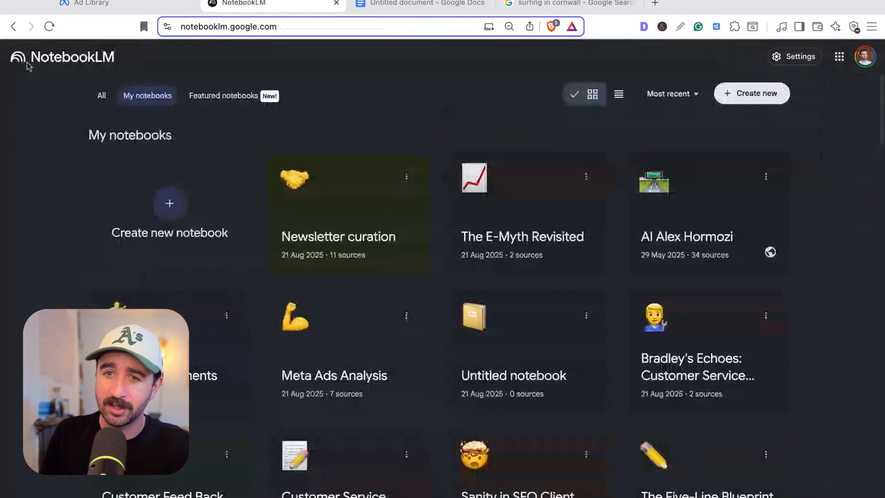
# Open the Bradley's Echoes customer service feedback notebook from the home page.
pyautogui.click(697, 366)
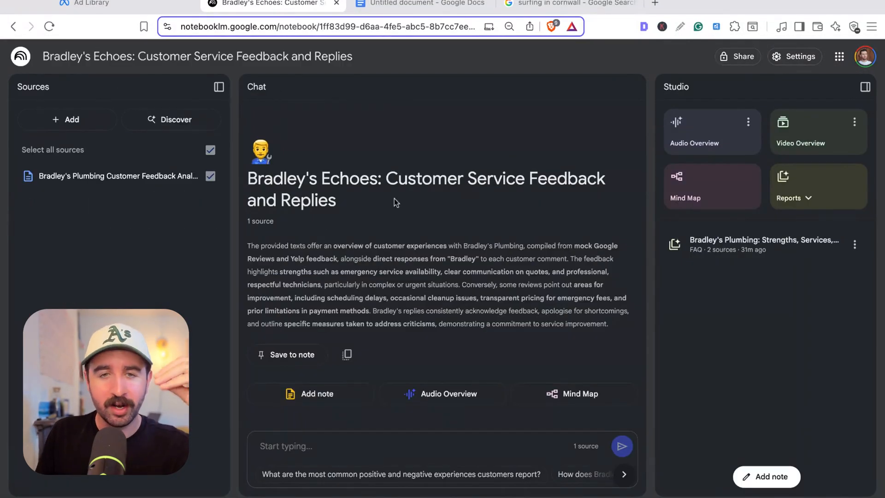
pyautogui.moveTo(455, 223)
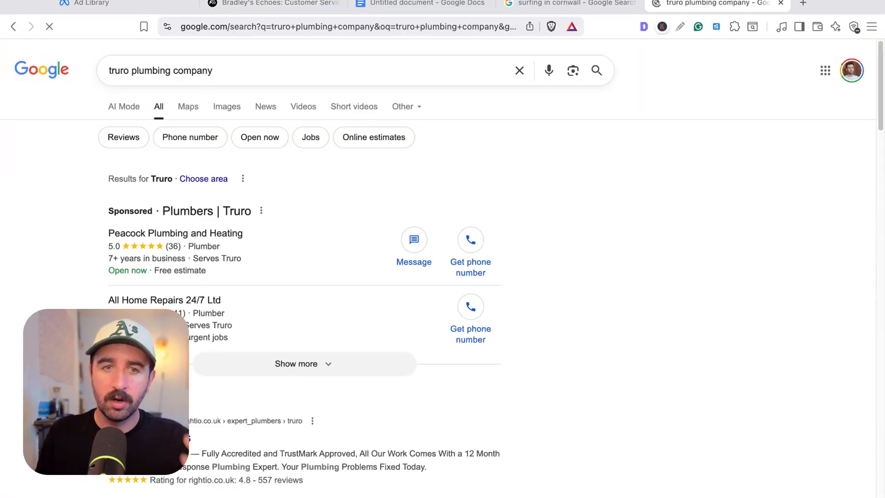
# Open the PJE Plumbing & Heating listing in the Truro plumbing results and view its review summary.
pyautogui.scroll(-3)
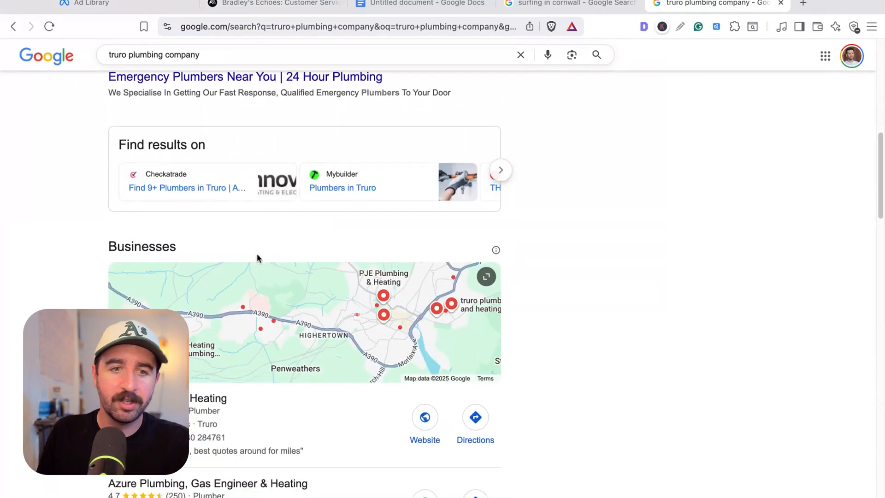
pyautogui.click(167, 143)
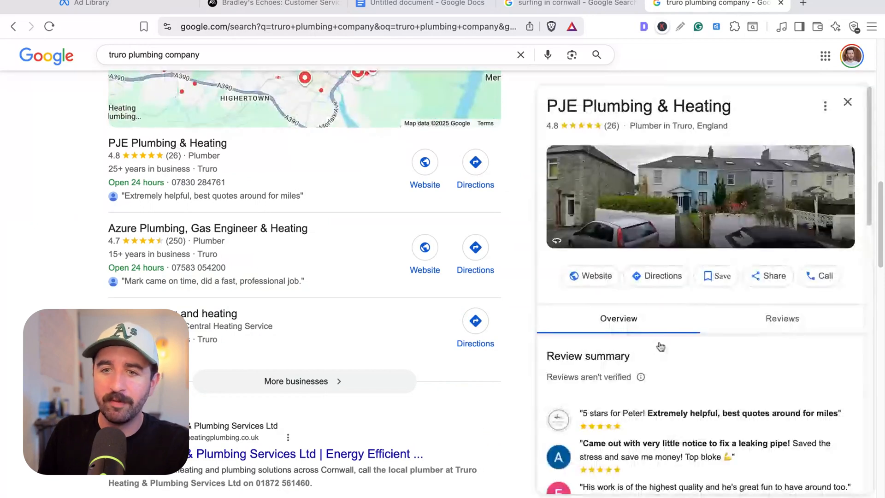
pyautogui.scroll(-3)
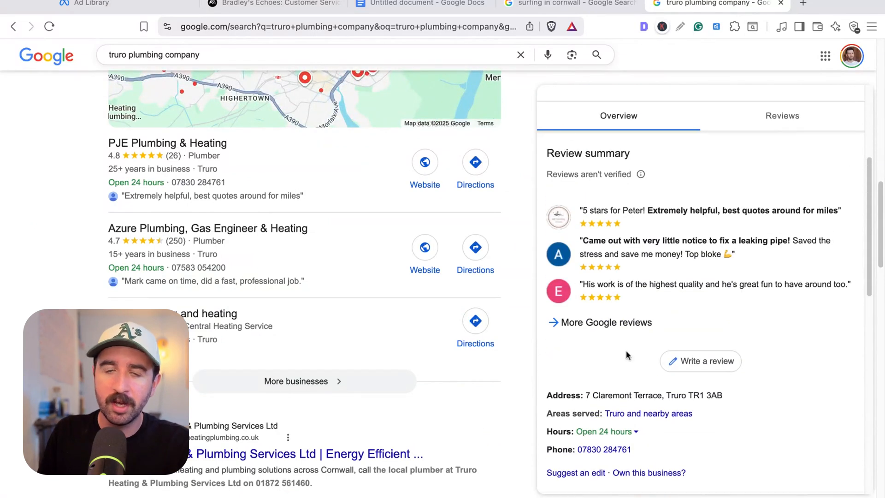
pyautogui.moveTo(511, 24)
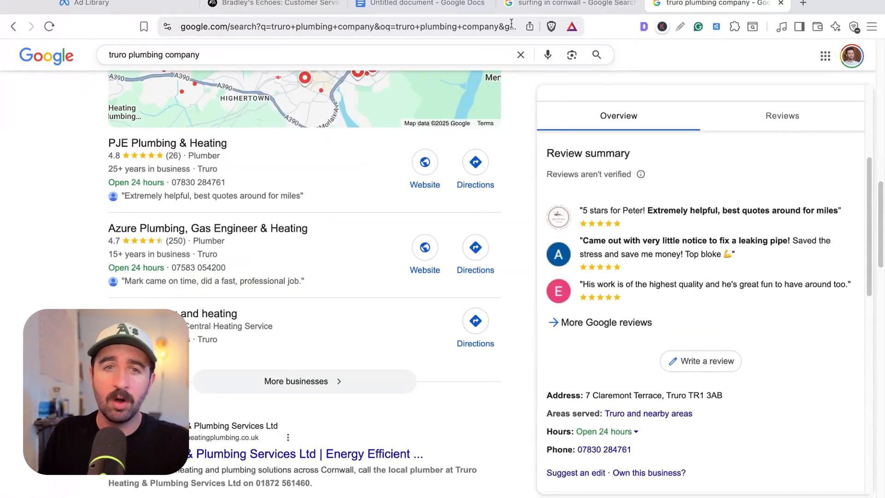
# Ask Bradley's Echoes for patterns and trends that need addressing in the customer reviews.
pyautogui.click(272, 4)
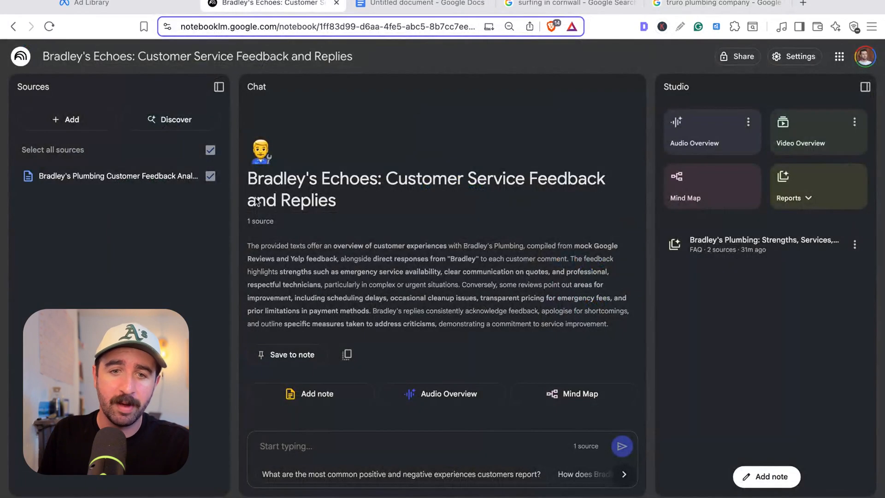
pyautogui.click(298, 445)
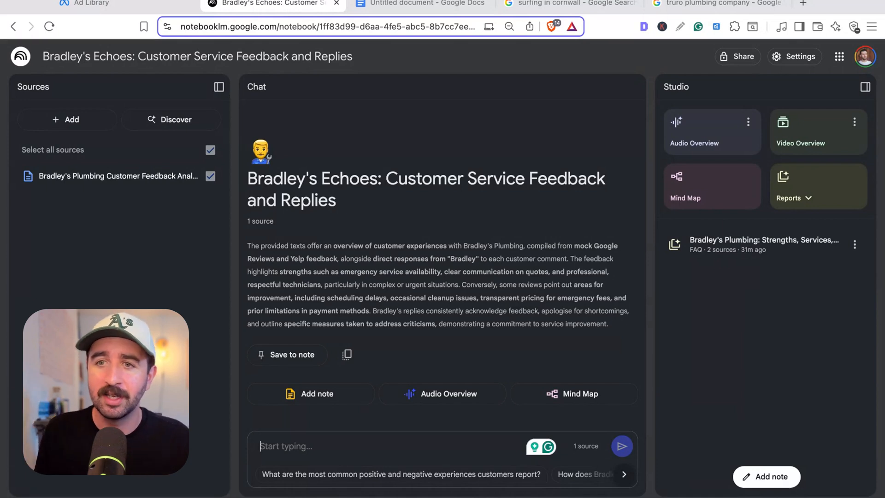
pyautogui.click(219, 86)
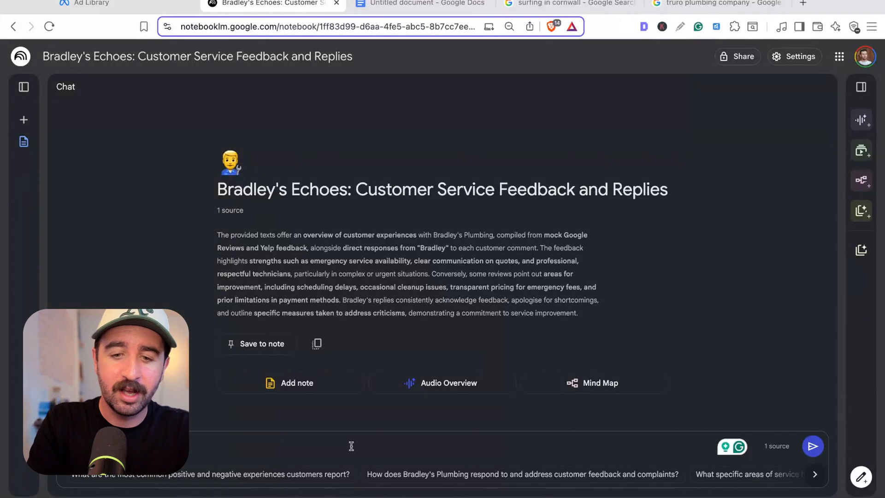
pyautogui.write('d that i need to address in my customer reviews?')
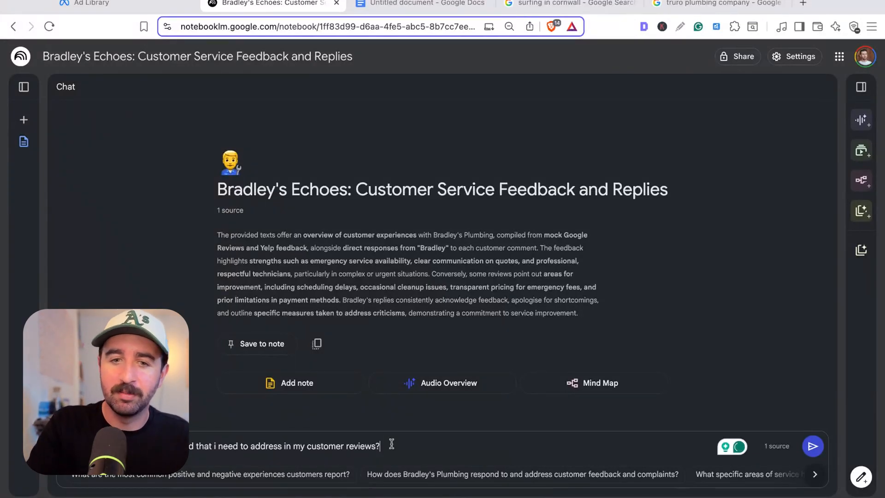
pyautogui.click(812, 446)
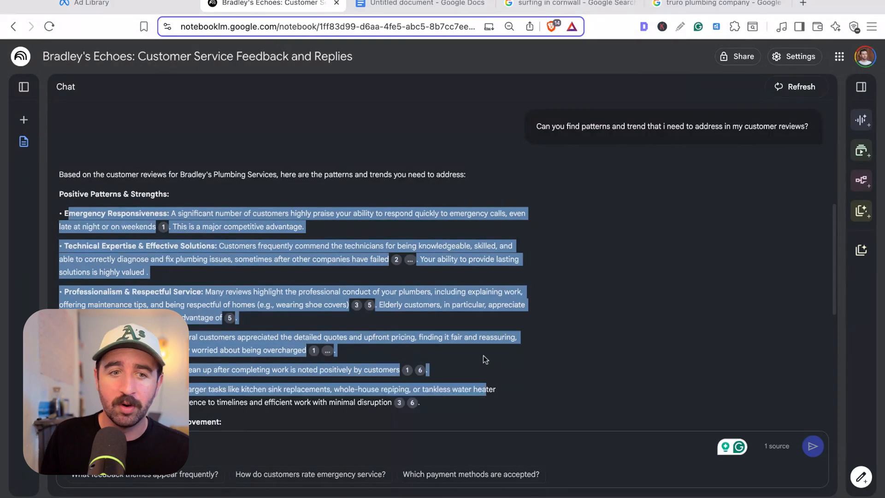
pyautogui.scroll(-3)
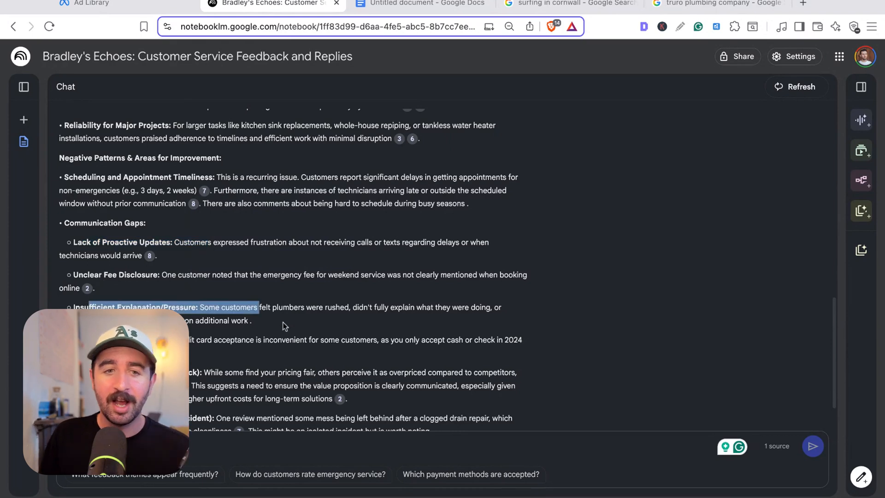
pyautogui.scroll(-3)
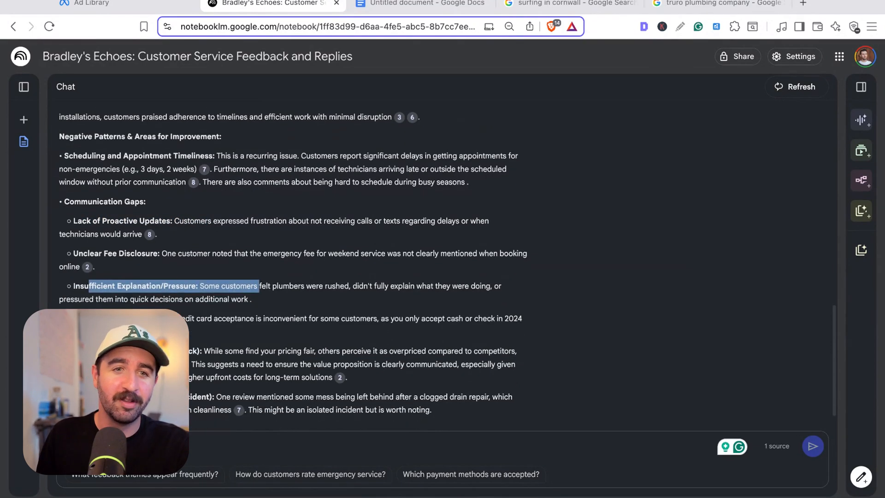
pyautogui.moveTo(277, 270)
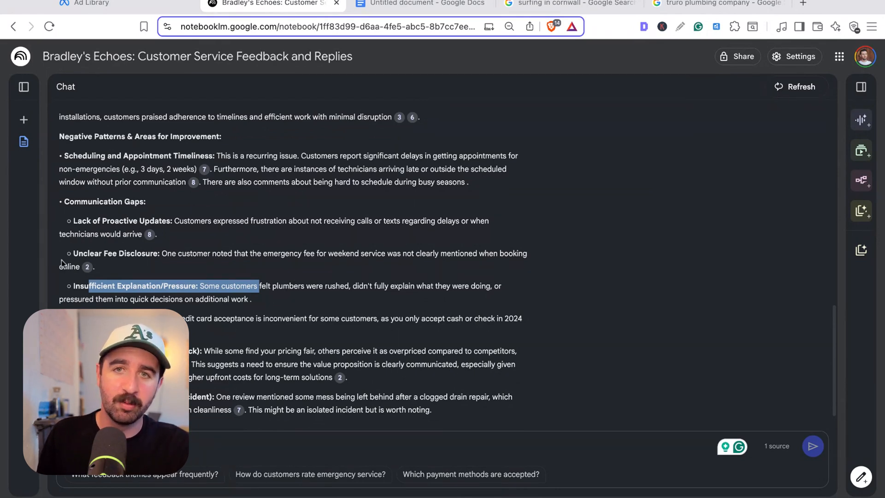
pyautogui.moveTo(219, 271)
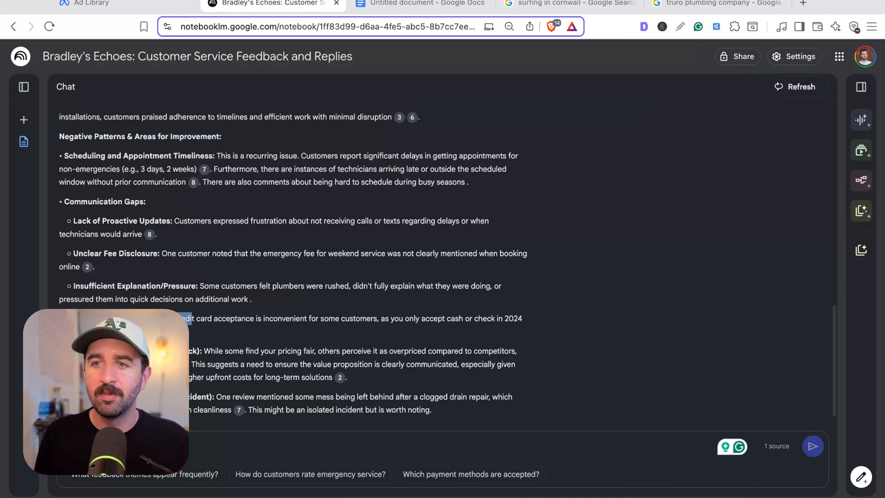
pyautogui.moveTo(694, 241)
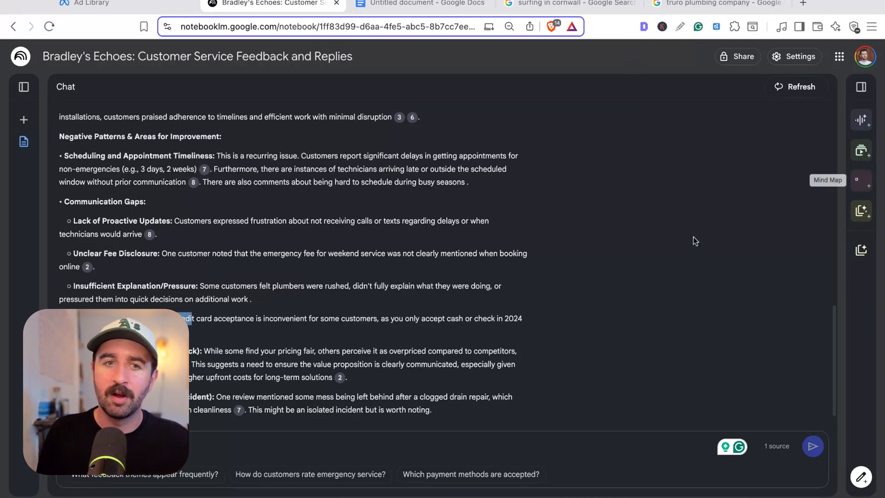